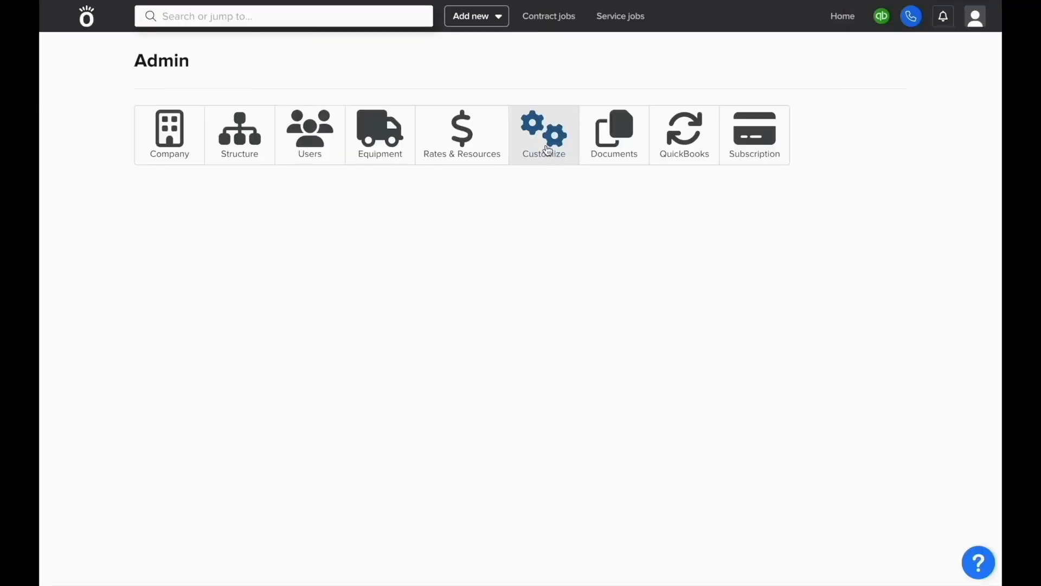
Expand the Submittals feature in Customize settings, showing customer tracking and sub requests enabled
click(544, 133)
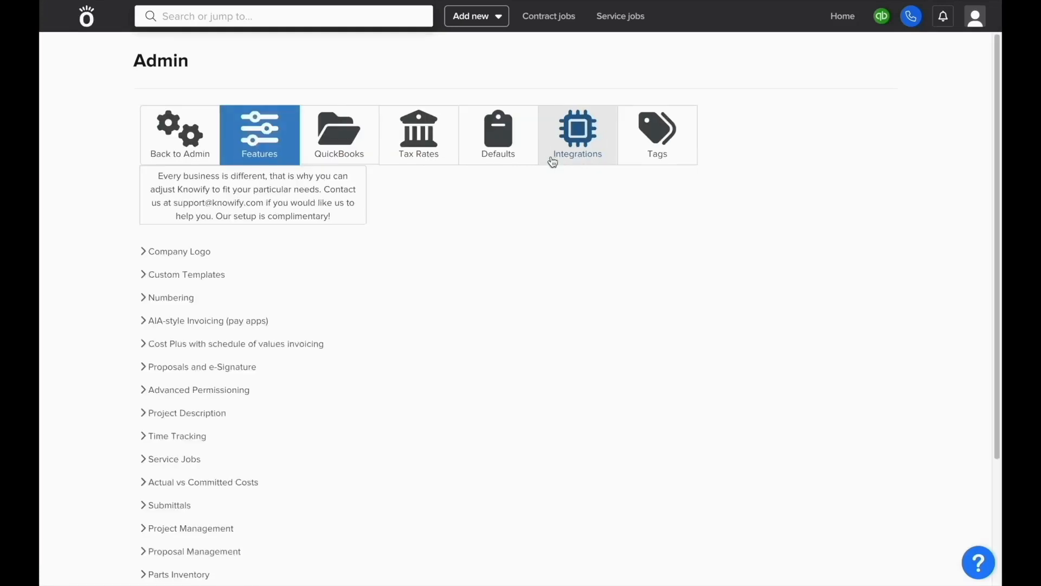
scroll(down, 3)
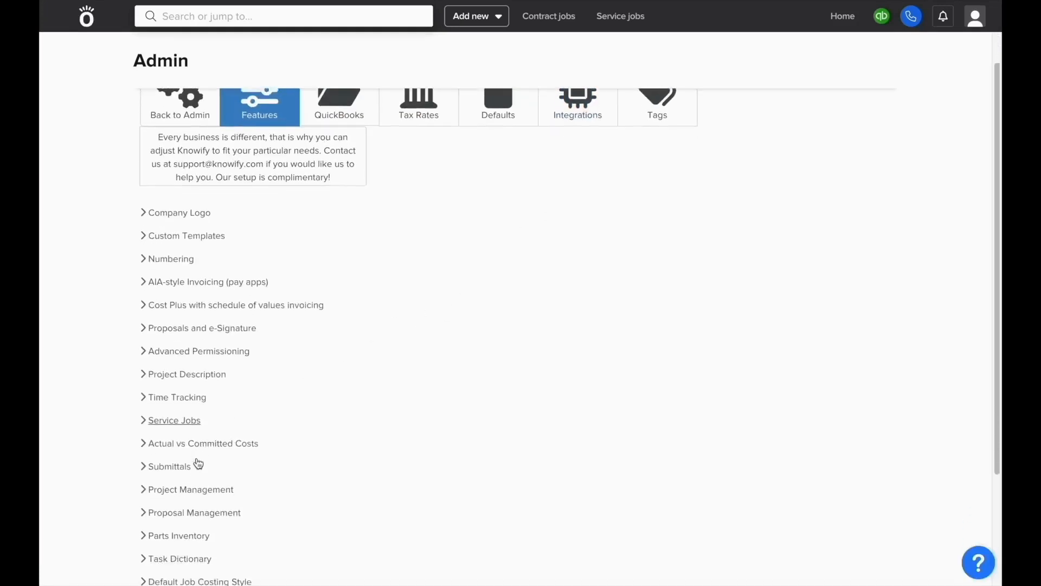
click(169, 465)
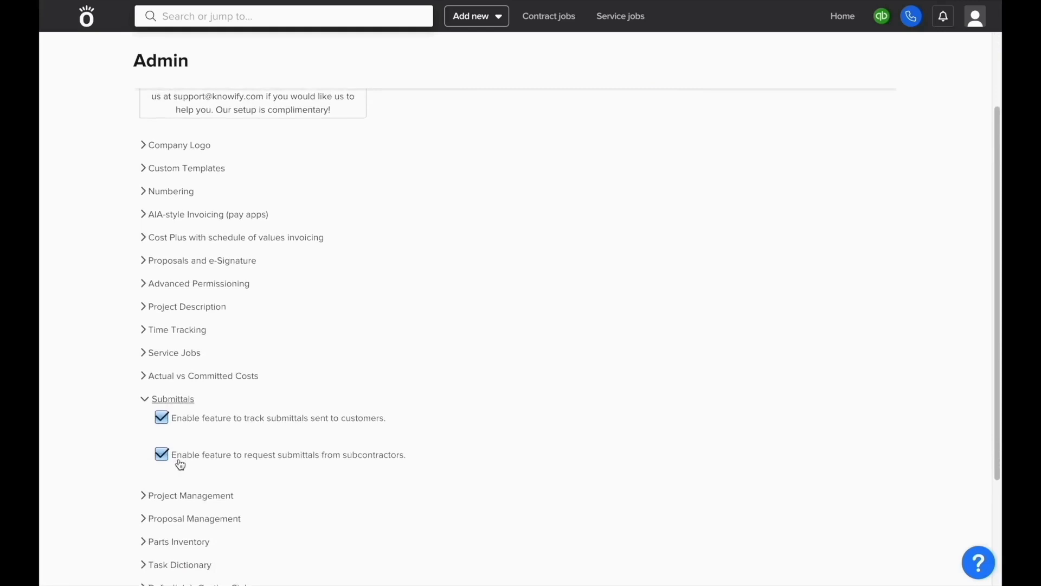
scroll(down, 3)
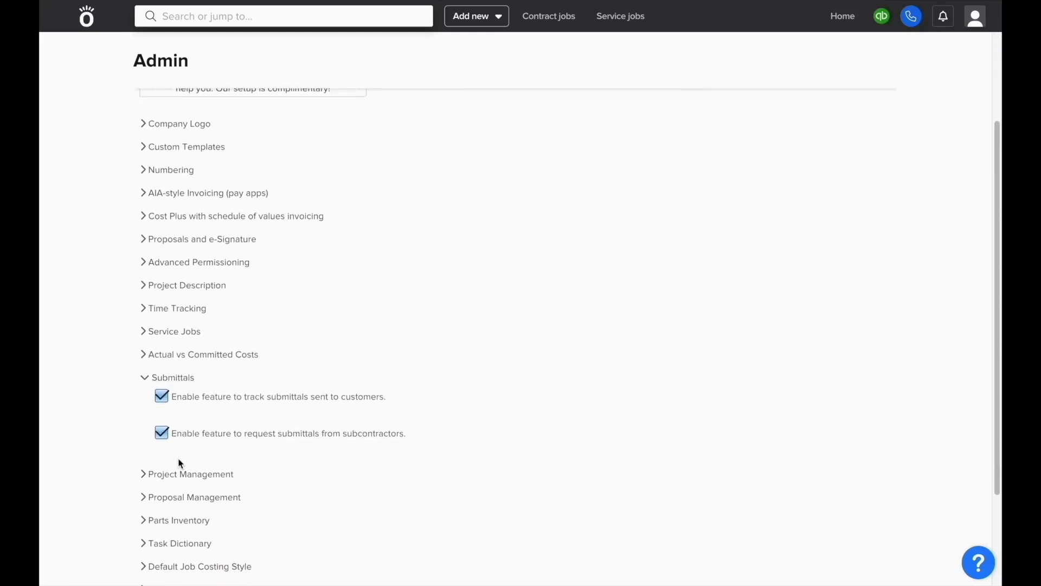
mouse_move(540, 40)
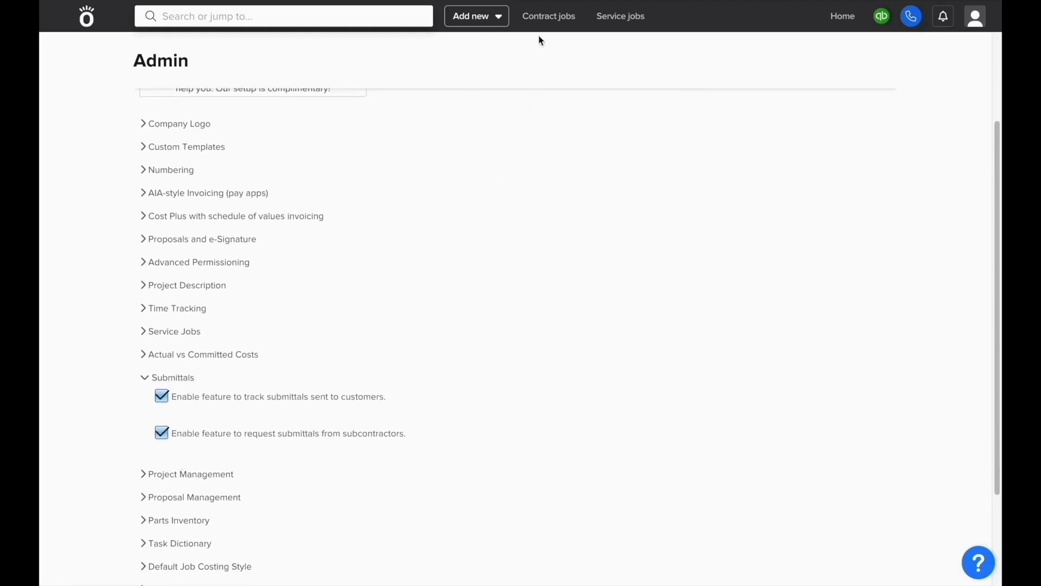
Go to Contract jobs, Project #00437, and view its Submittals section
click(548, 17)
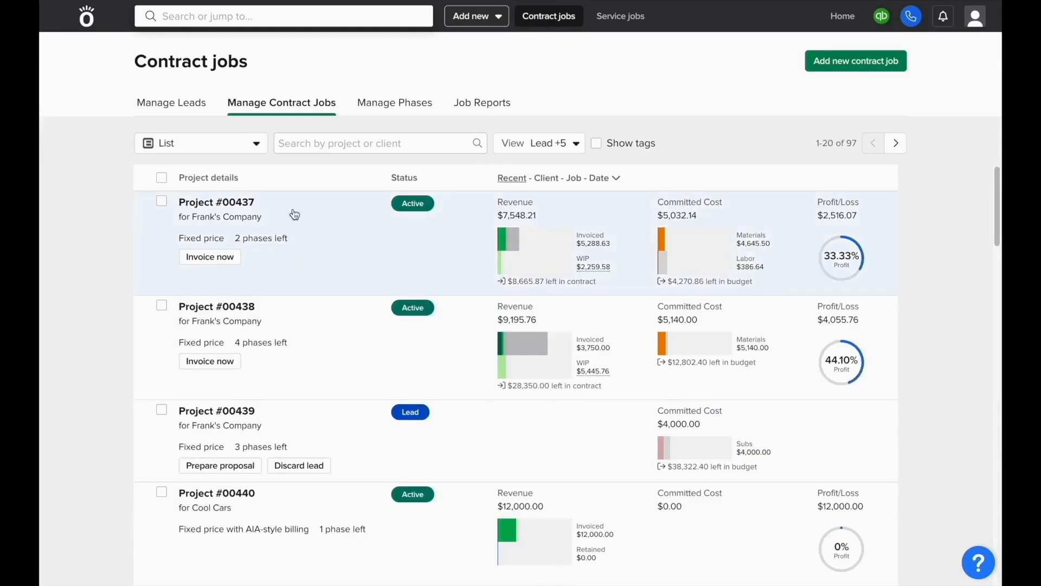
click(216, 202)
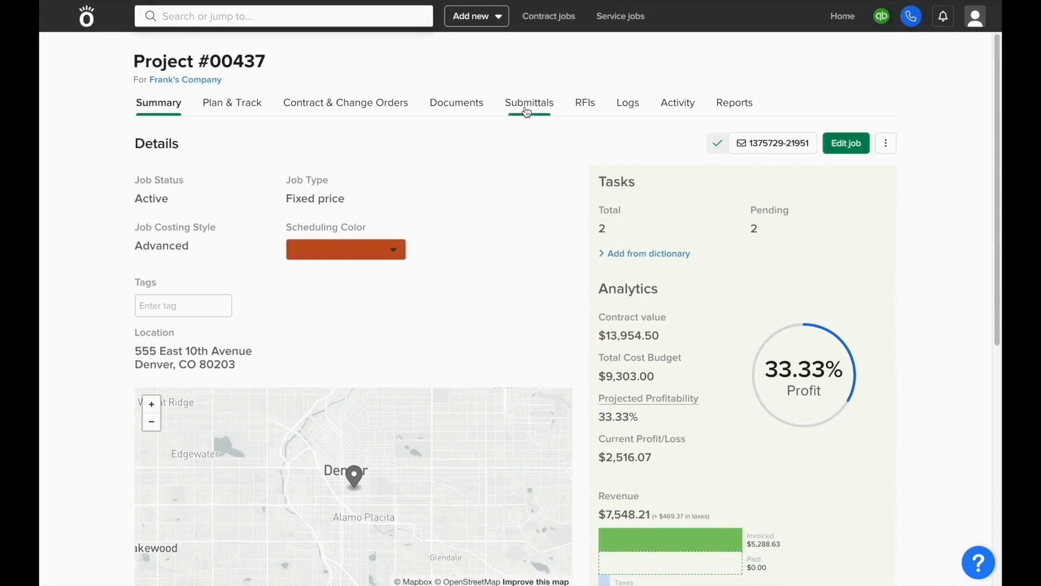
click(530, 102)
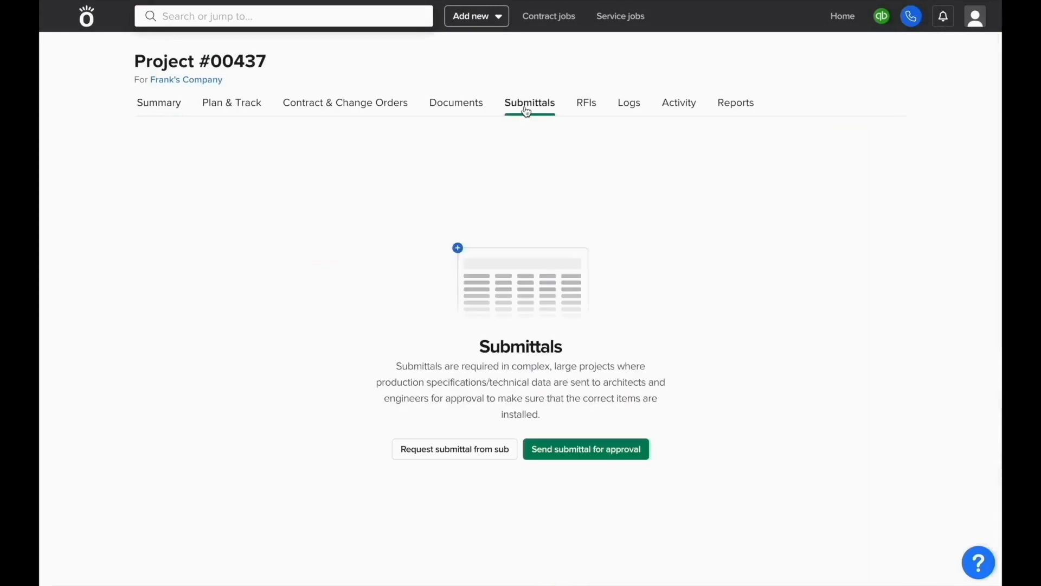
mouse_move(524, 294)
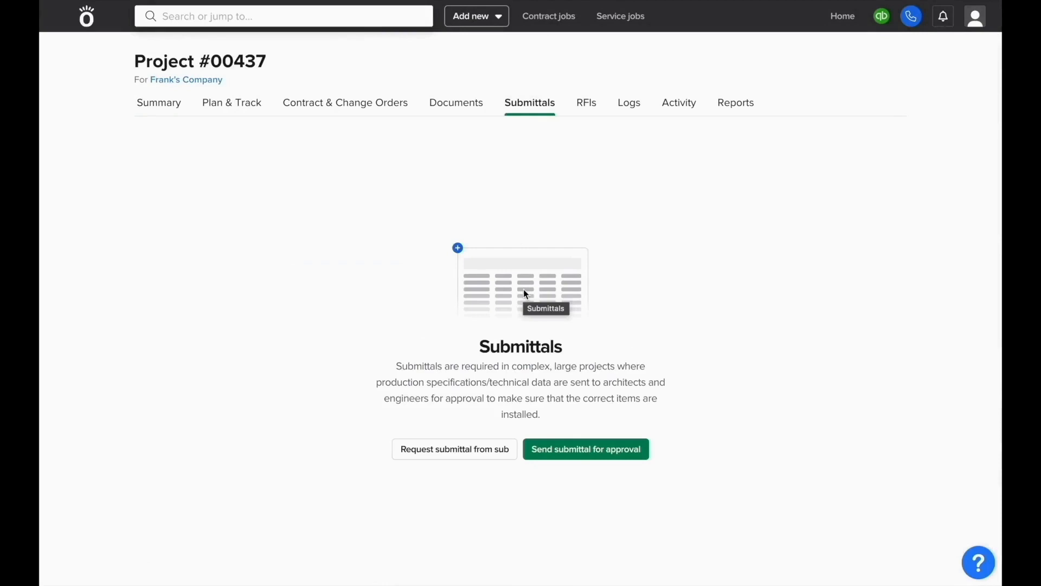
mouse_move(565, 463)
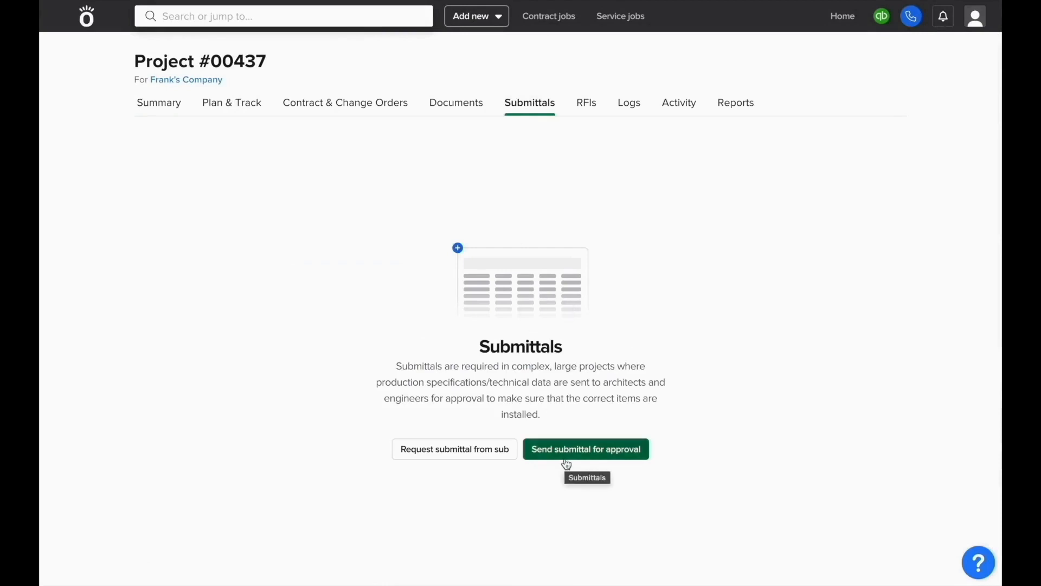
Start a submittal "Which of these tiles do you prefer?" with the client's email as approver and a June 6, 2023 deadline
click(584, 450)
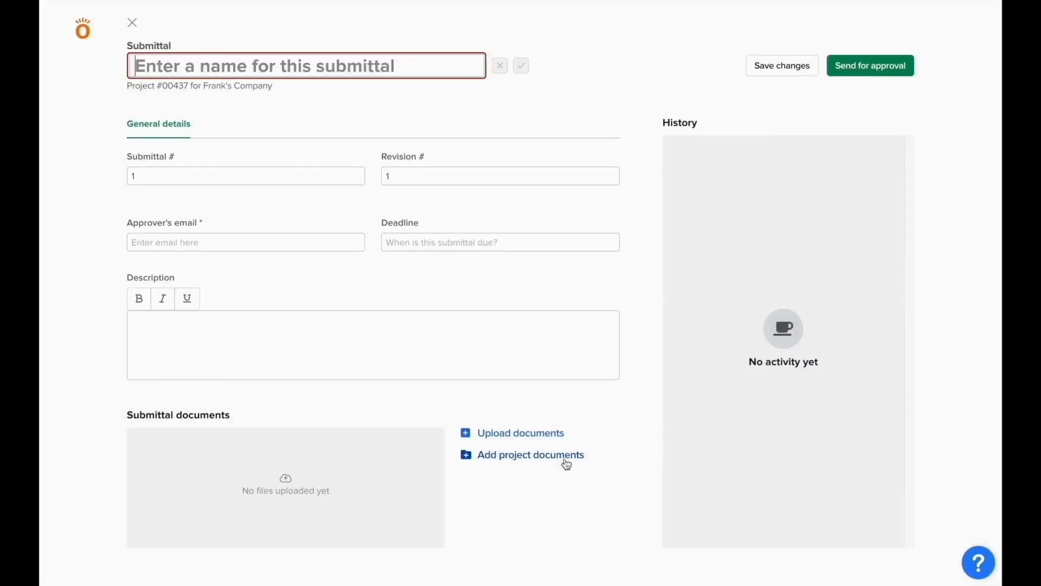
mouse_move(421, 206)
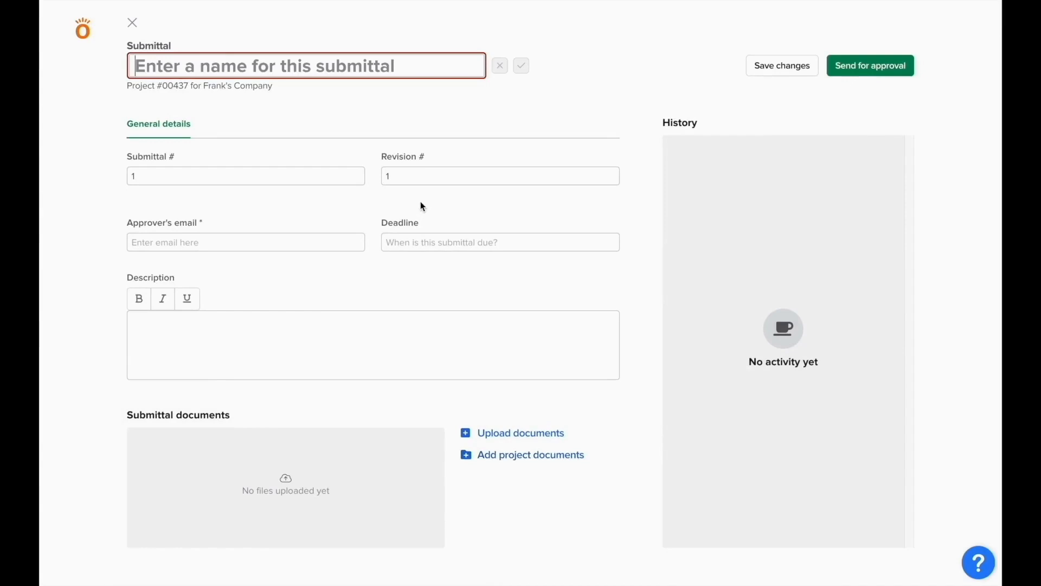
text(Which)
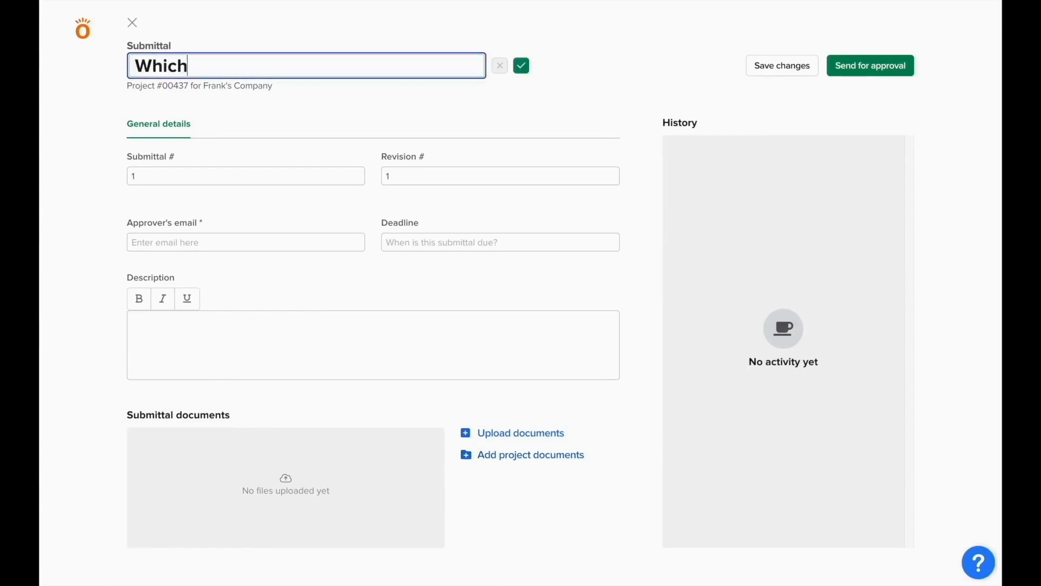
text(of these)
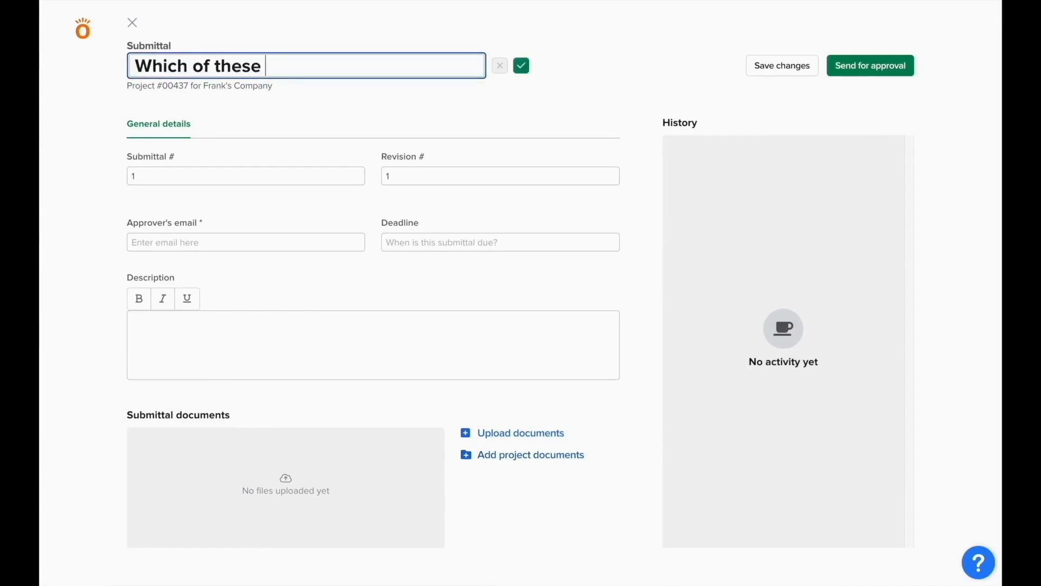
text(tiles do you prefer?)
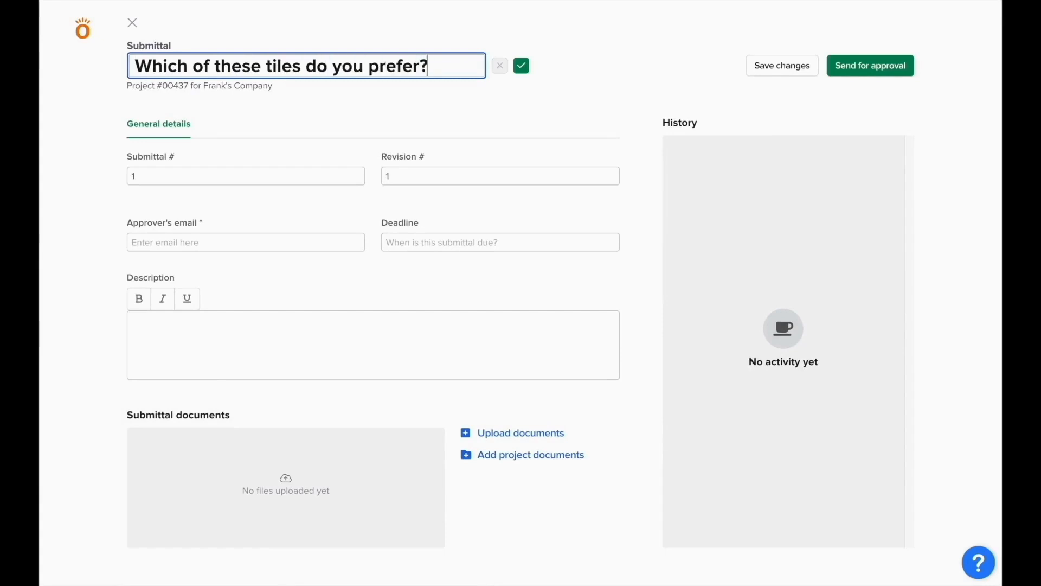
click(246, 242)
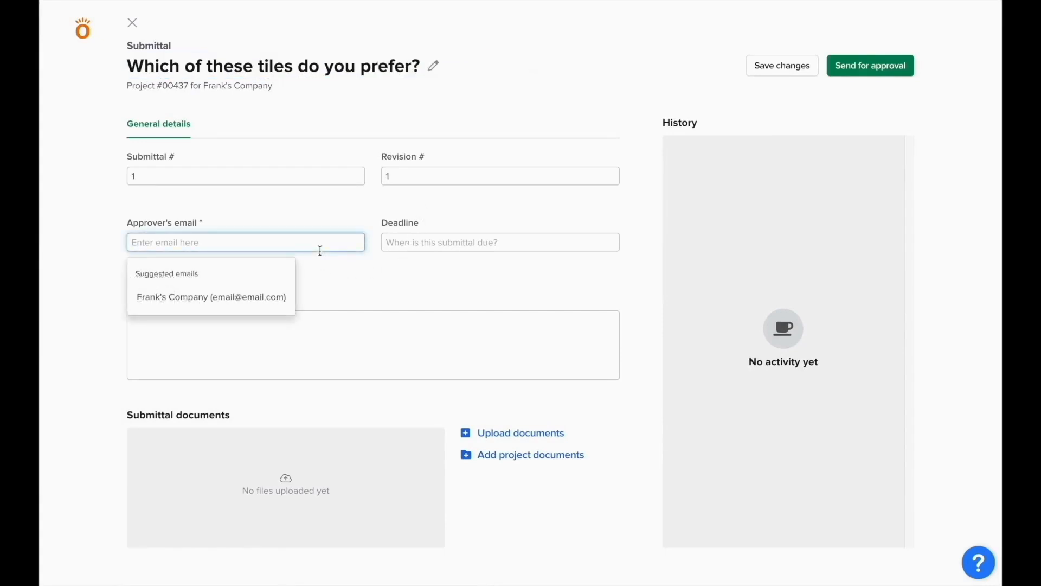
click(211, 297)
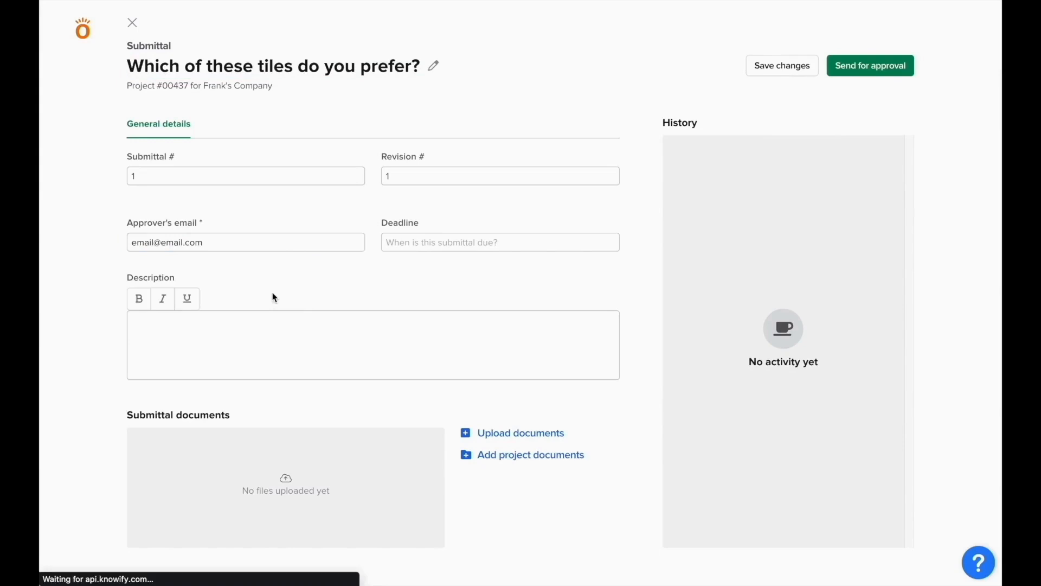
click(499, 242)
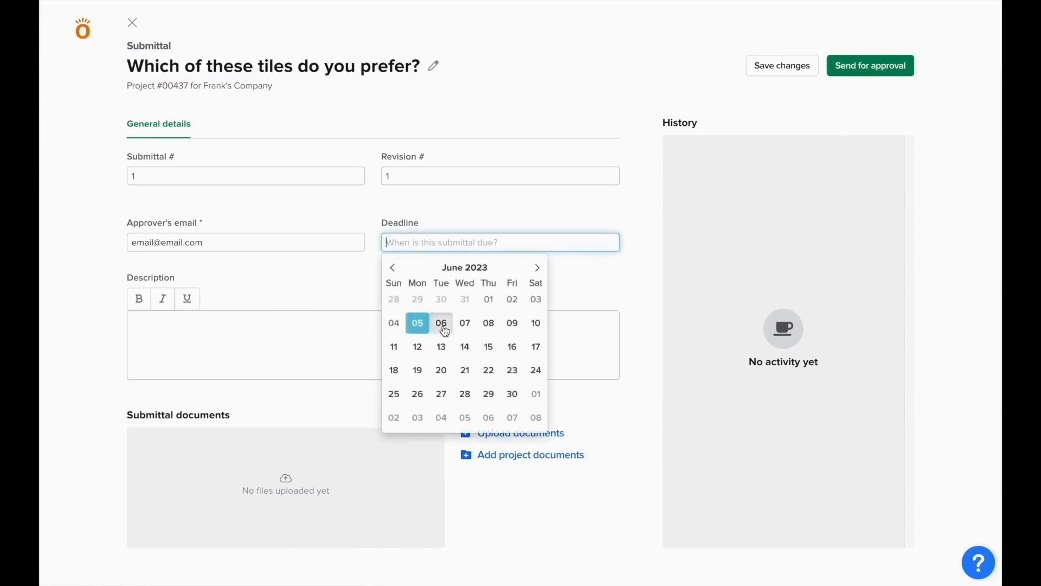
click(440, 323)
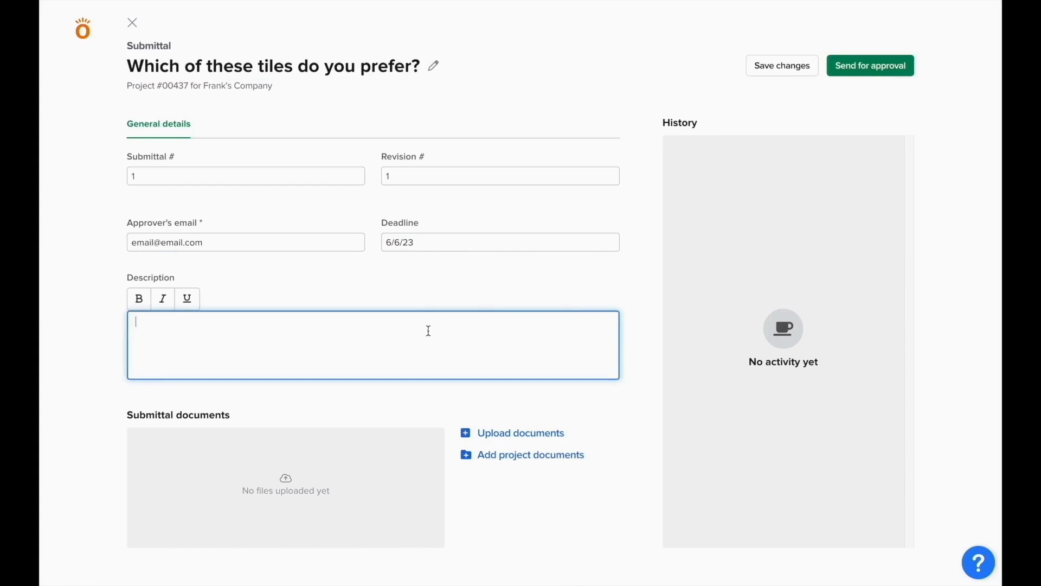
Describe it as "See attached images of tile for reference."
text(See attached)
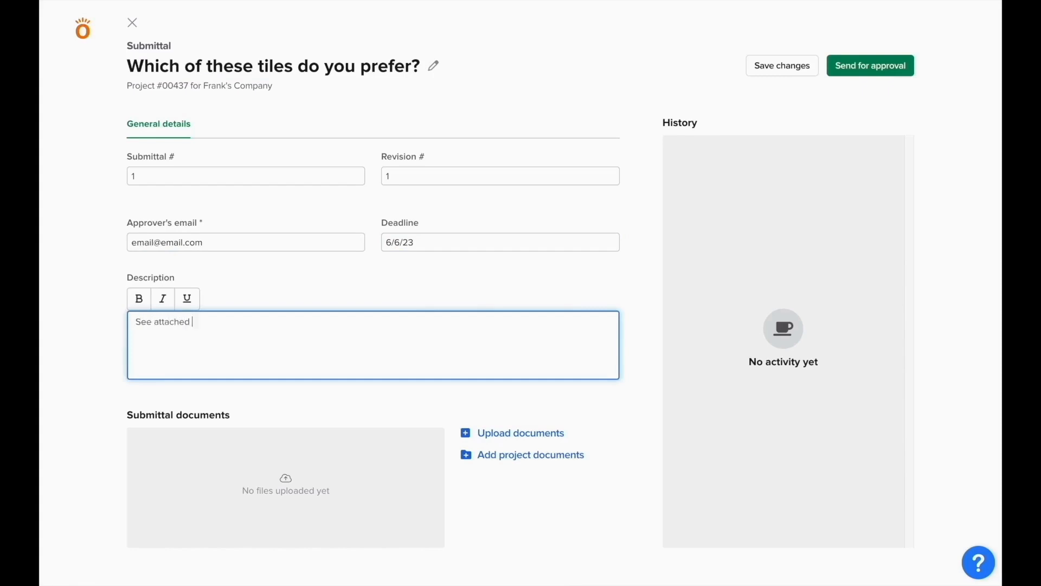
text(images of tile for r)
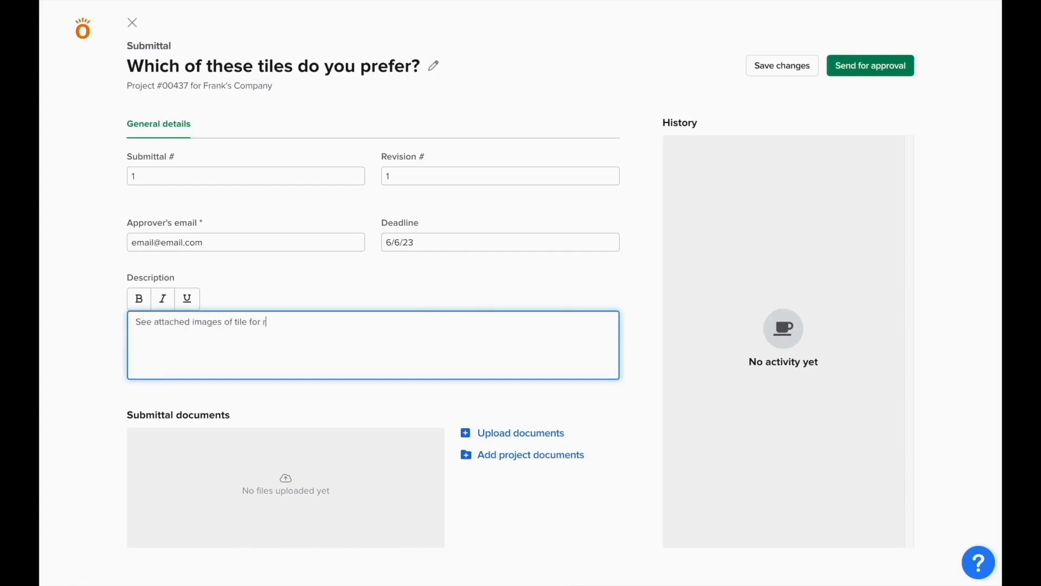
text(eference.)
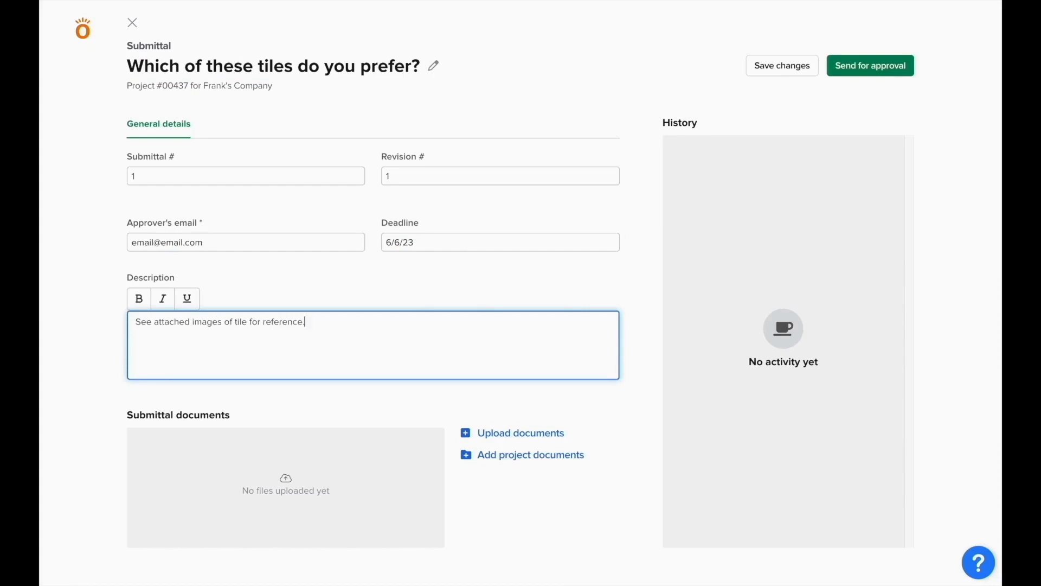
mouse_move(432, 330)
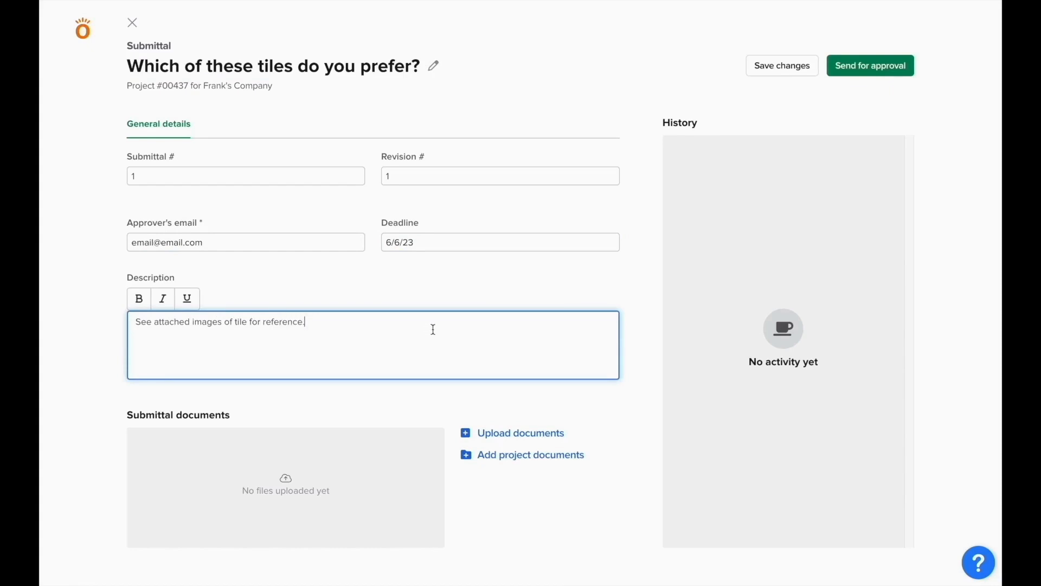
mouse_move(455, 417)
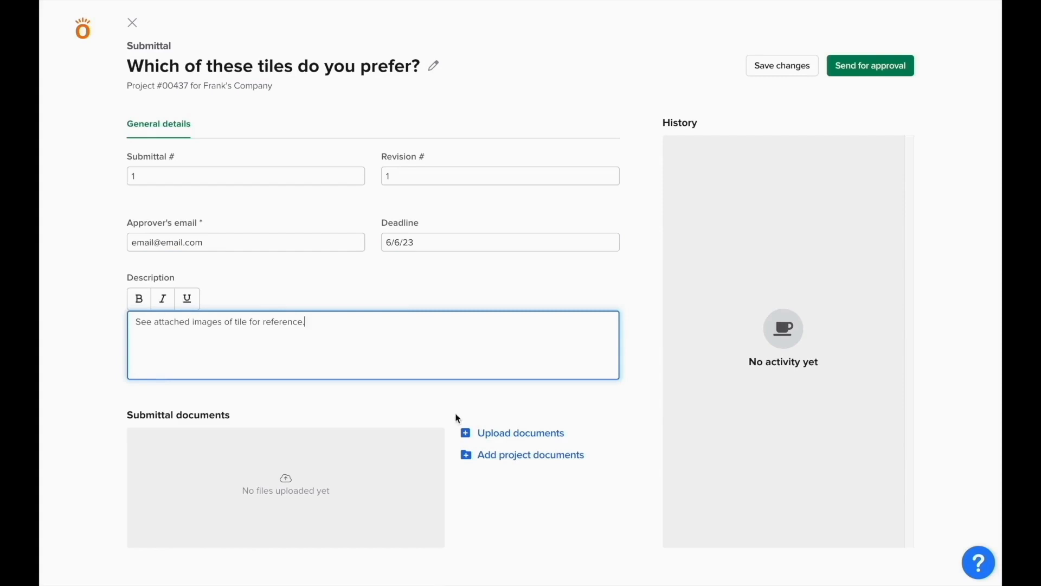
mouse_move(576, 433)
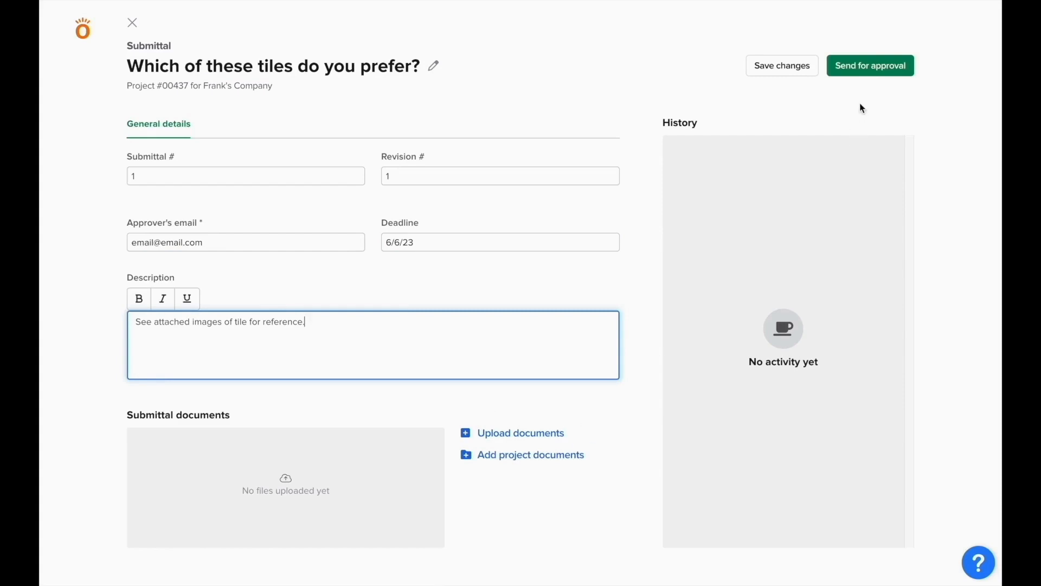
Send the tile submittal for approval, bringing up the approver's review page
click(870, 65)
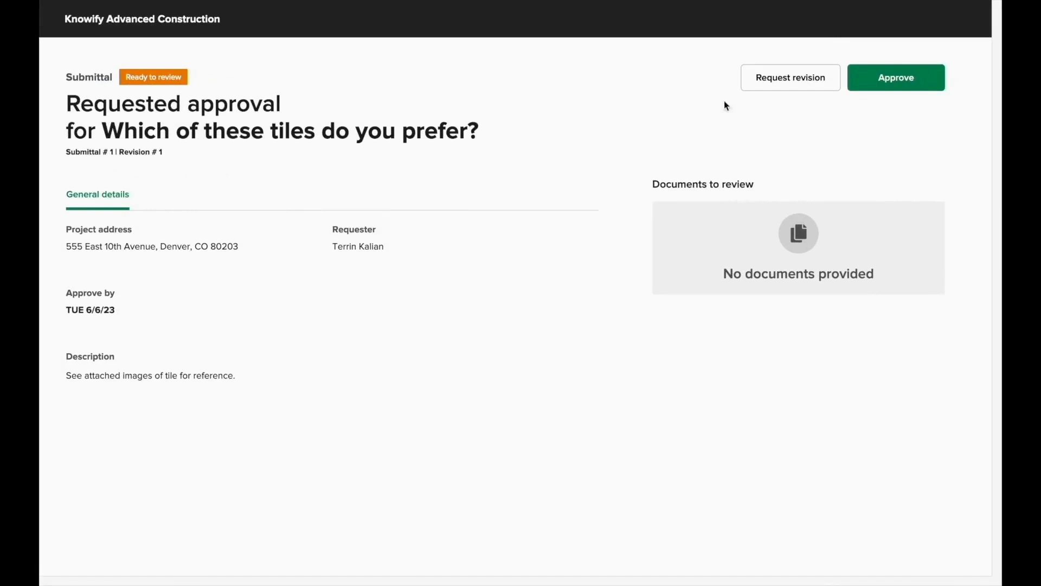
Request a revision as Frank of Frank's Company, commenting #2 is preferred but asking for a couple more options
click(790, 77)
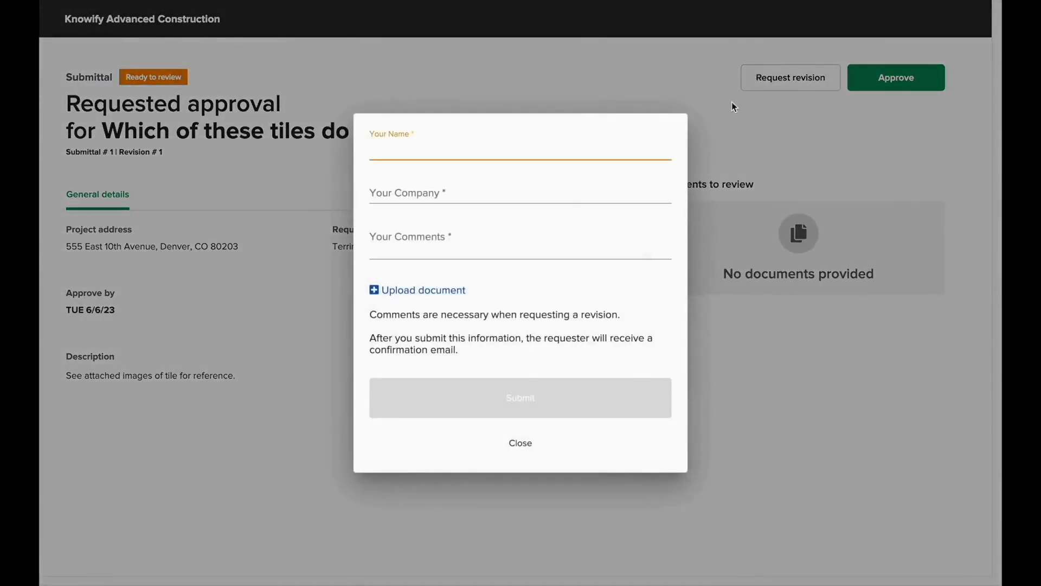
text(Frank)
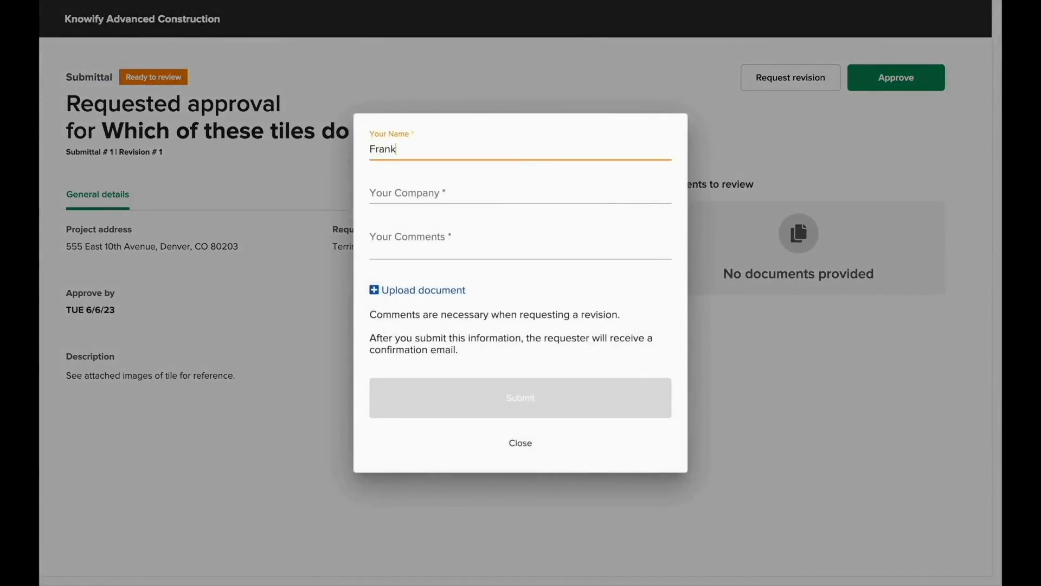
text(Frank's Company)
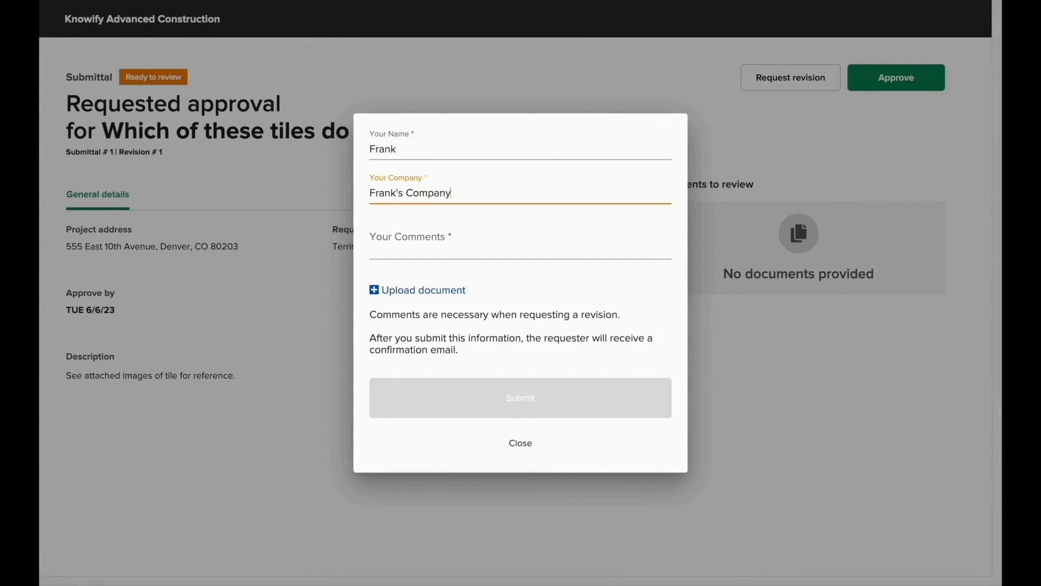
click(519, 252)
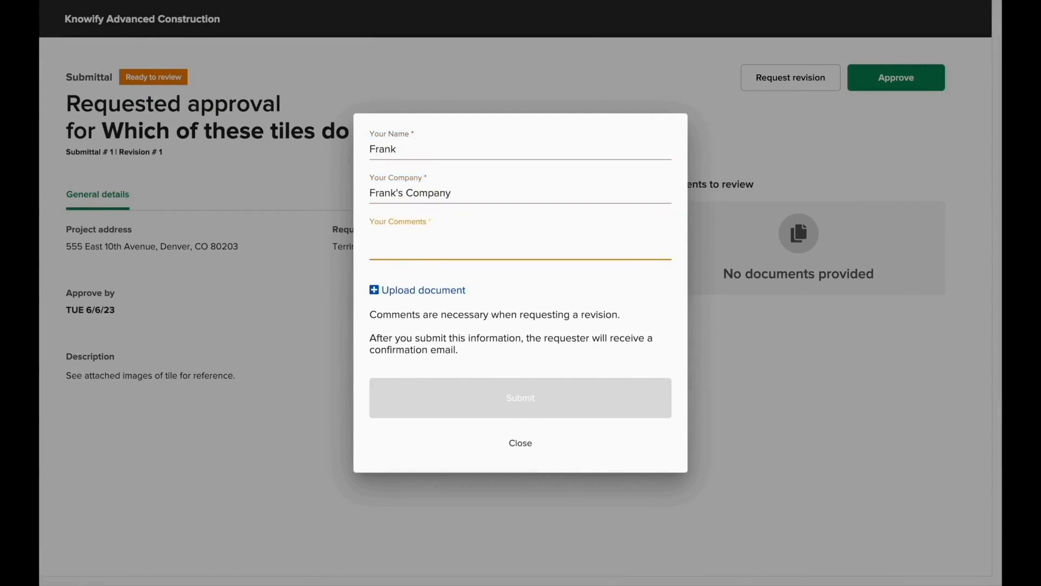
text(I prefer #2, but yo)
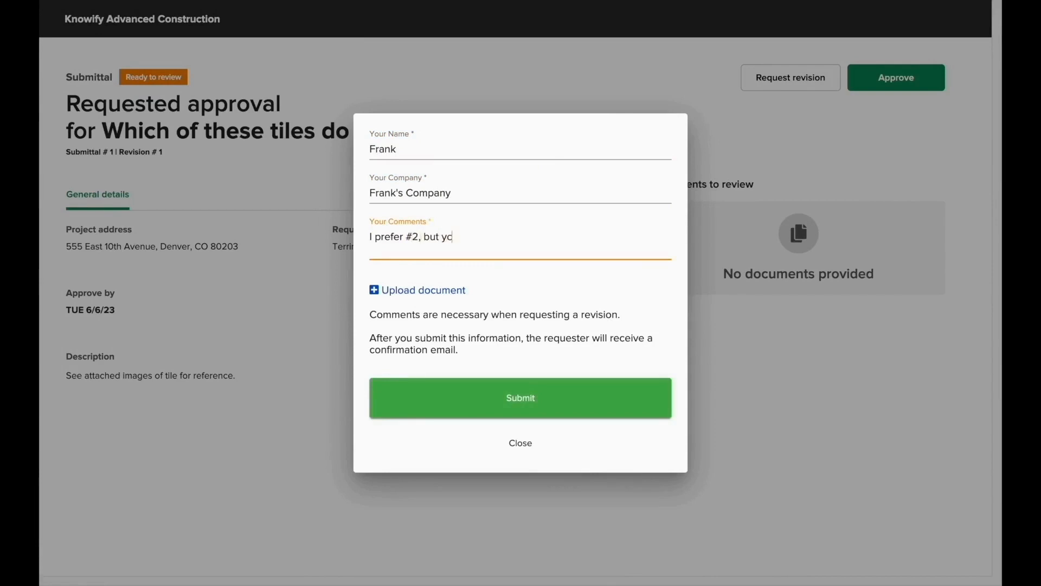
text(can you)
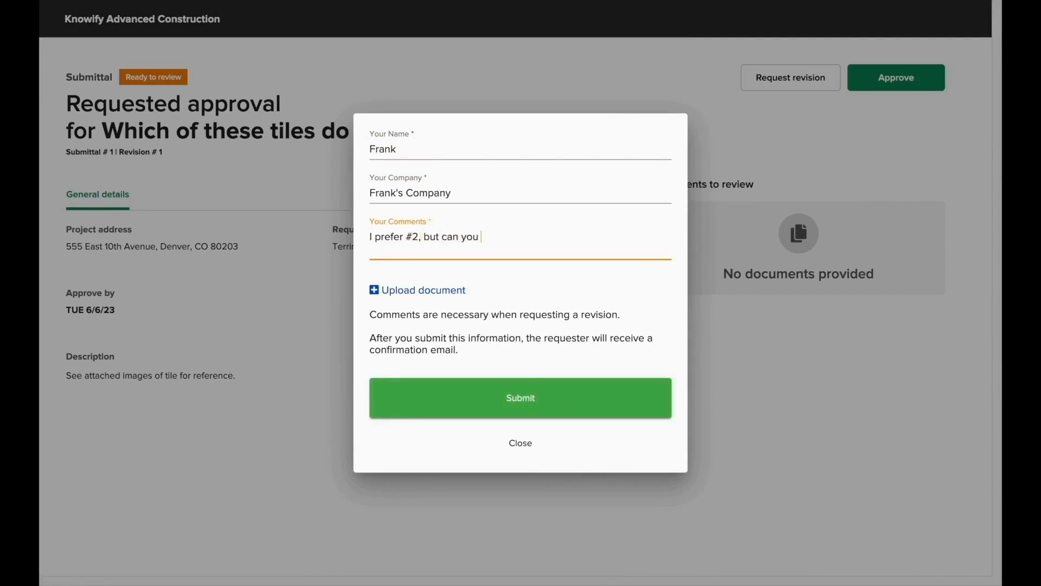
text(send a couple more opt)
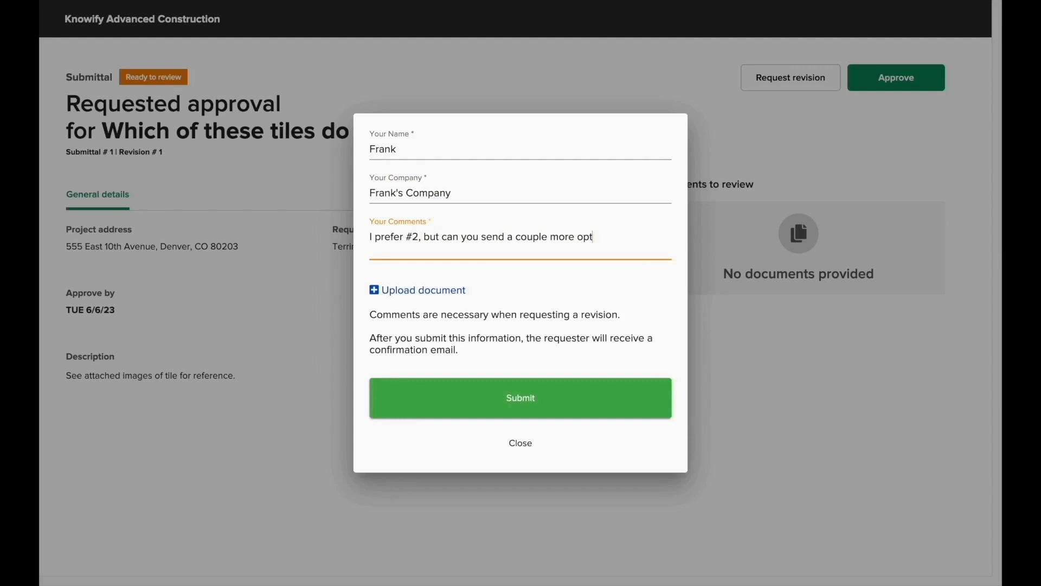
text(ions?)
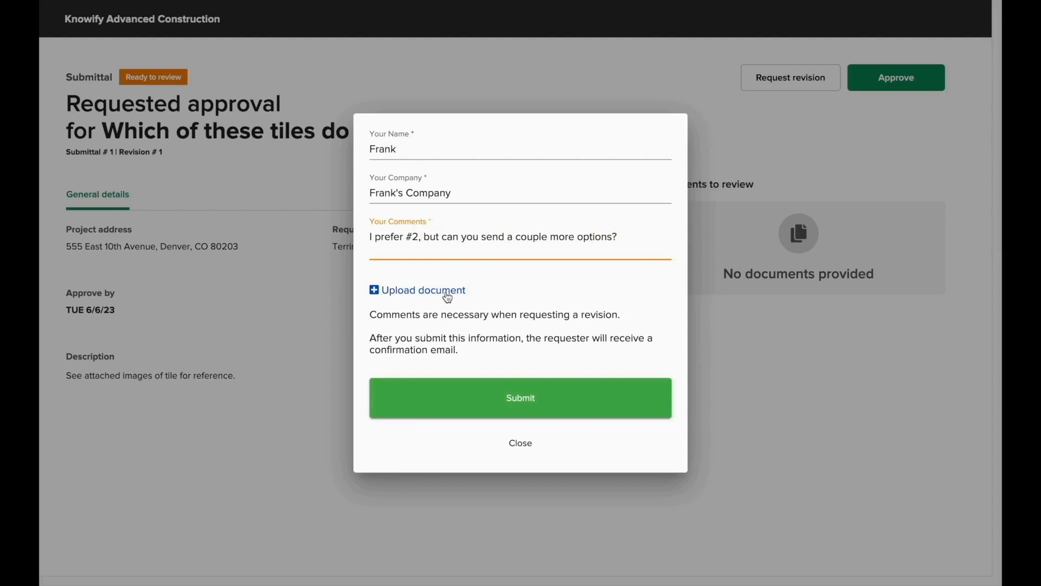
mouse_move(465, 395)
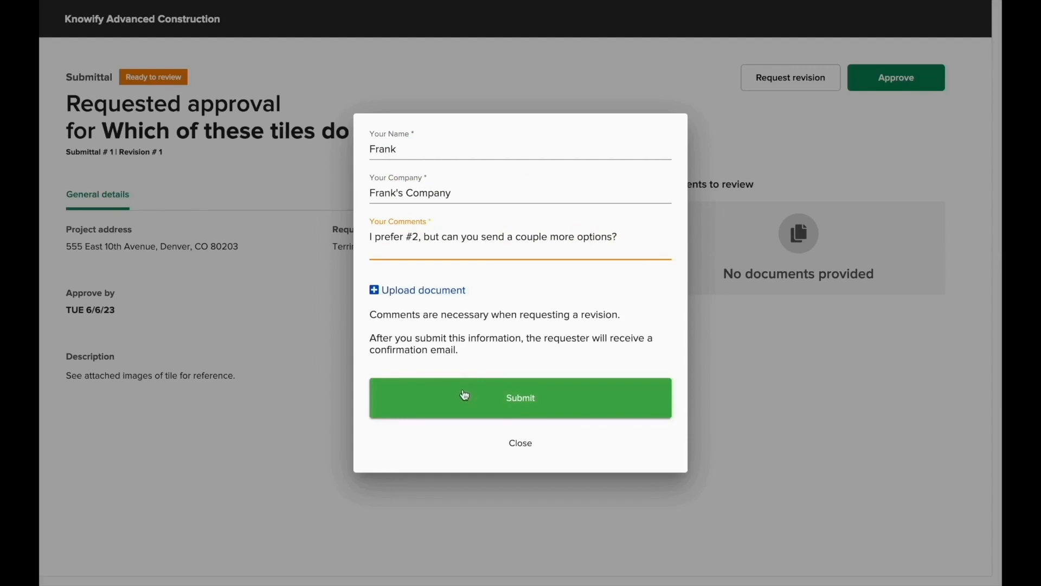
click(520, 399)
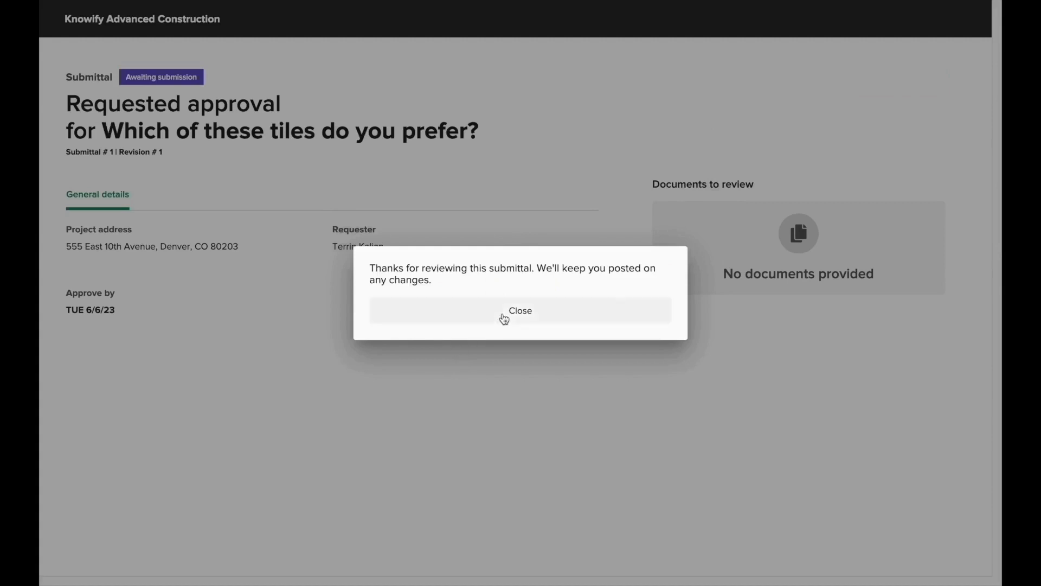
click(519, 310)
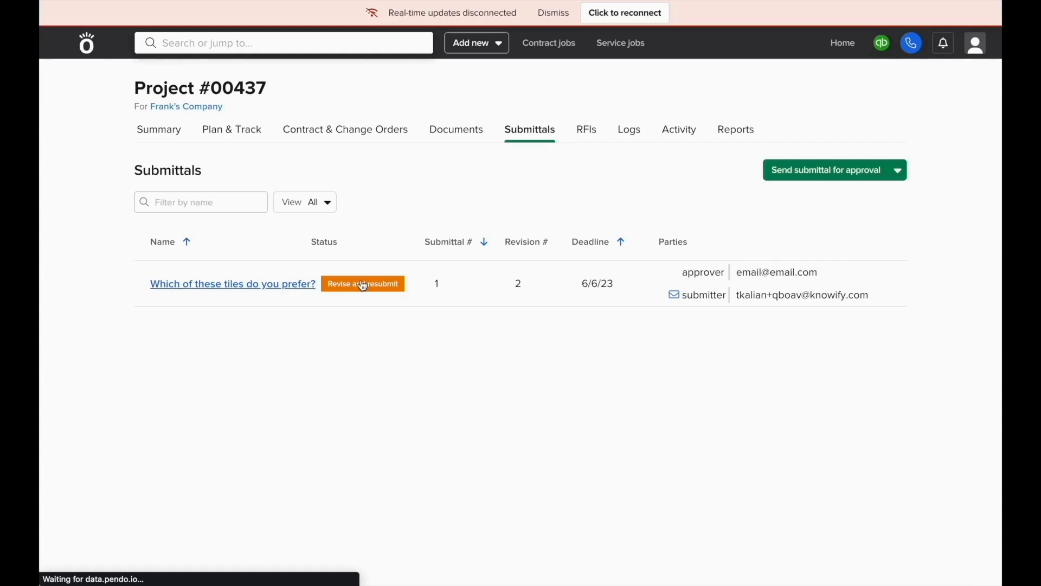
Reopen the tiles submittal and rewrite its description: a couple more samples, but pricier and needing a change order
click(232, 283)
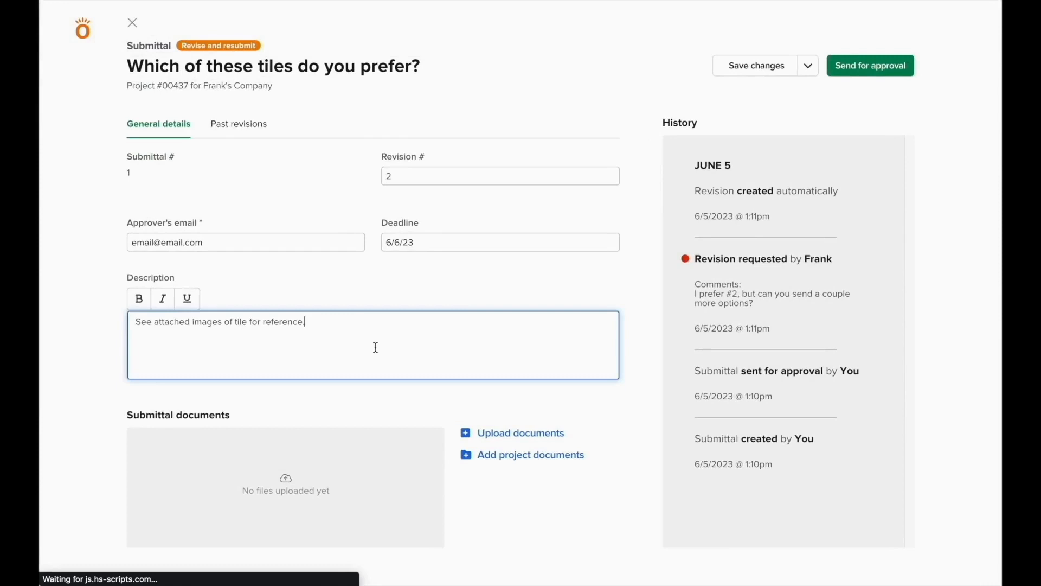
key(enter)
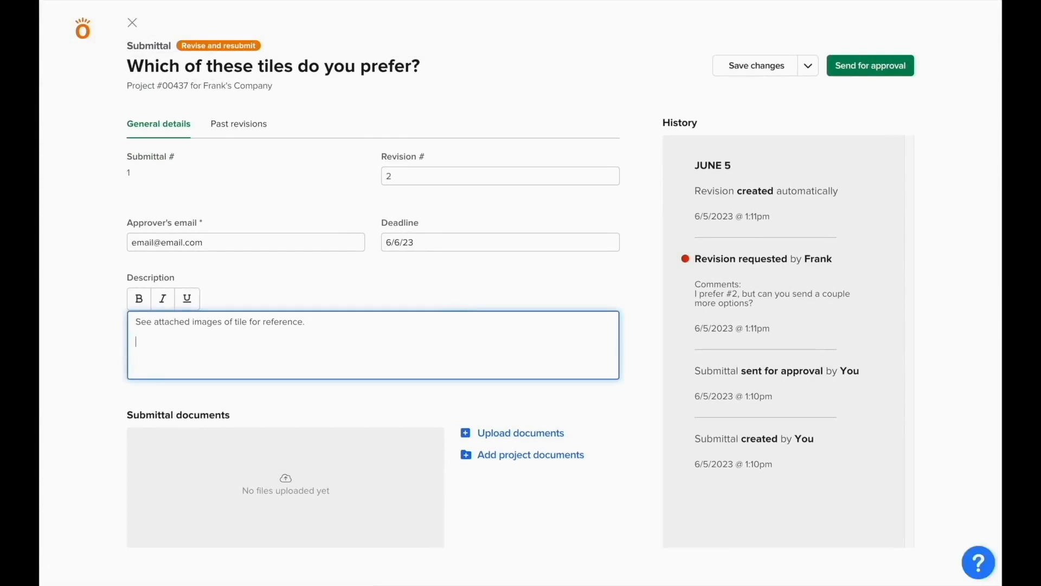
text(Here are a couple more samples)
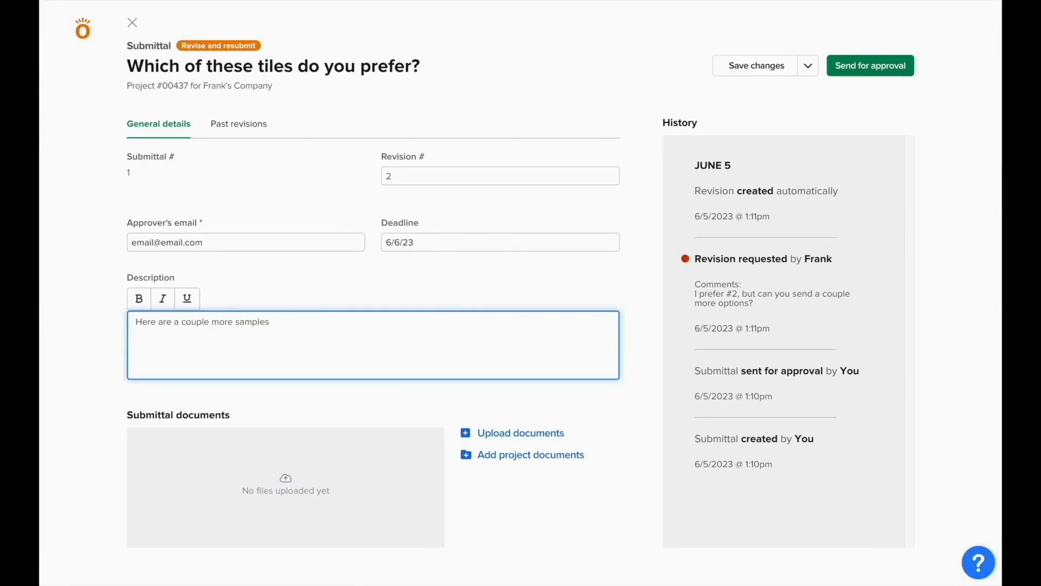
text(, but they're p)
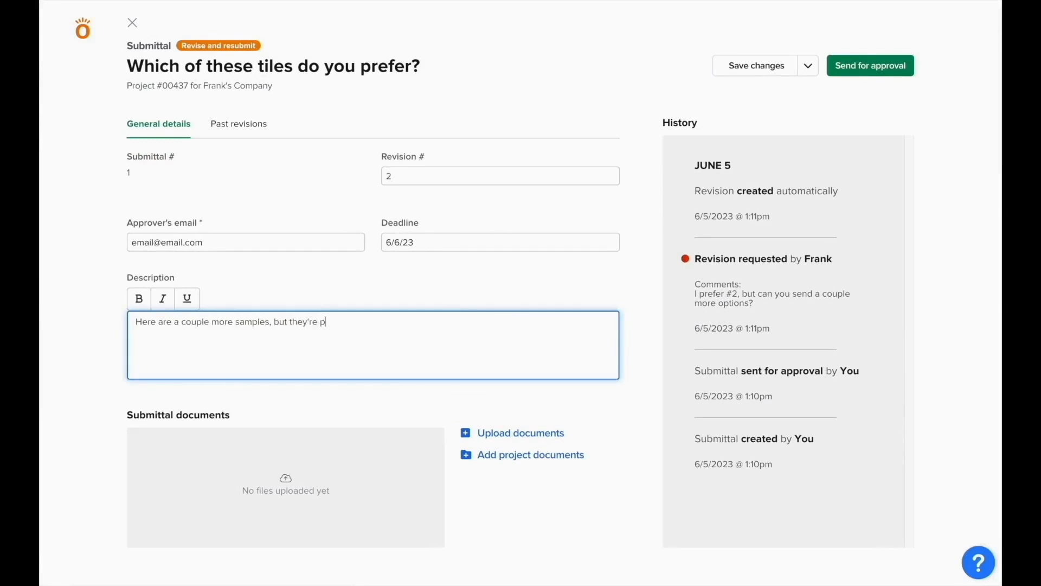
text(ricier and will require a change order to increase pr)
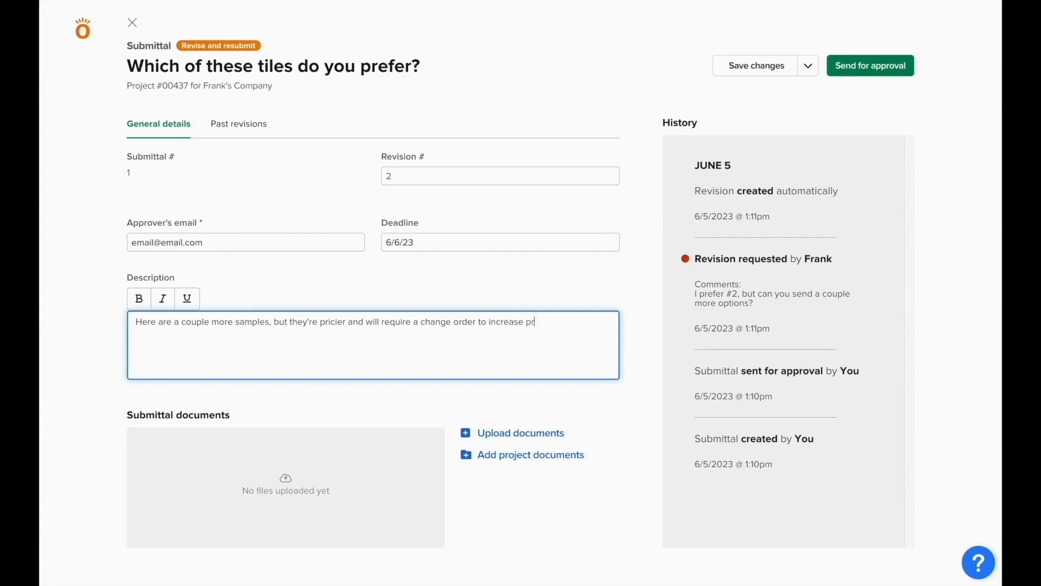
text(ice.)
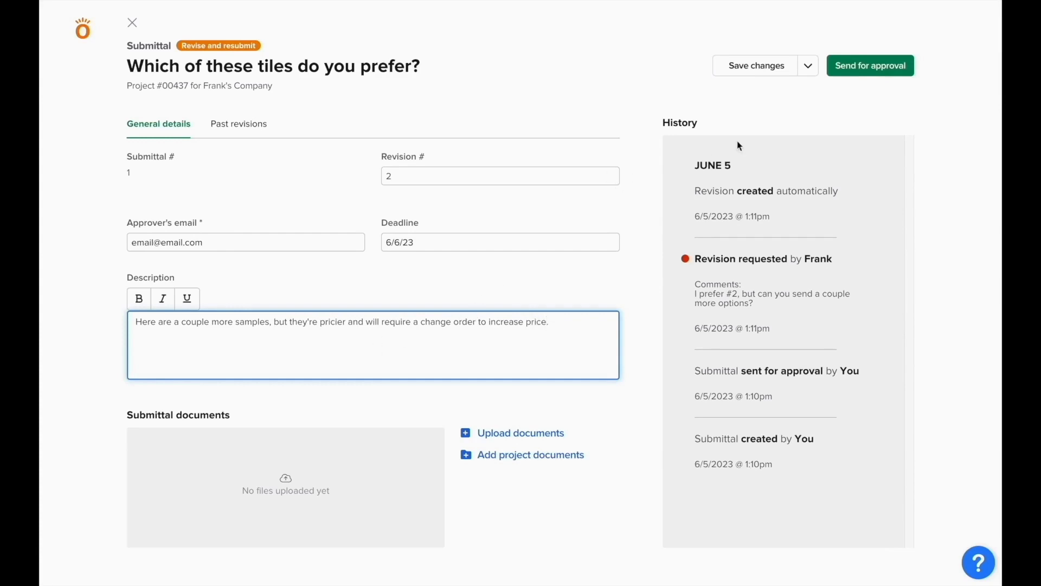
mouse_move(870, 65)
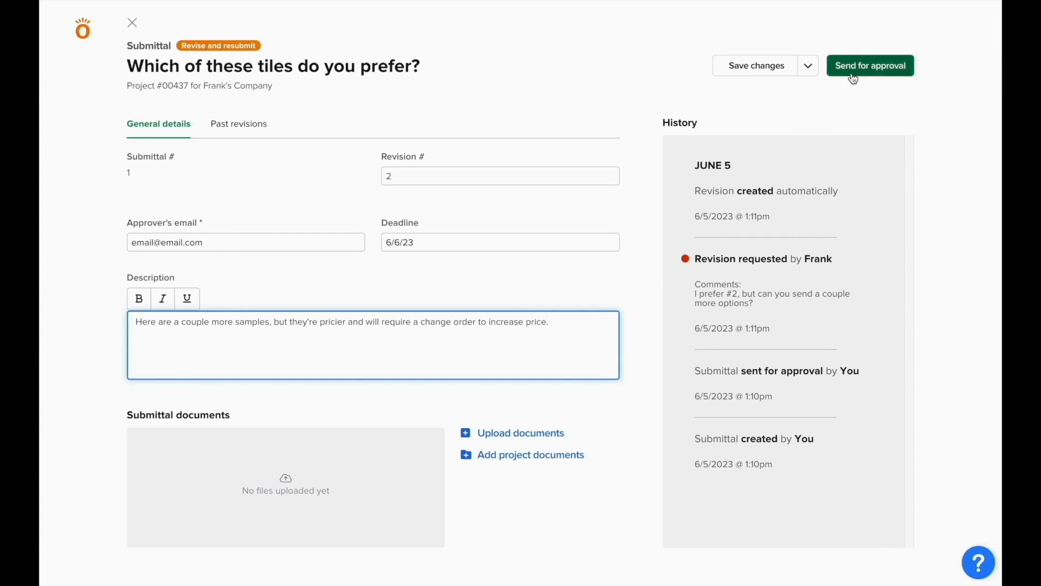
Resend the revised submittal and approve revision 2 with the comment "#3 is perfect. thank you!"
click(870, 65)
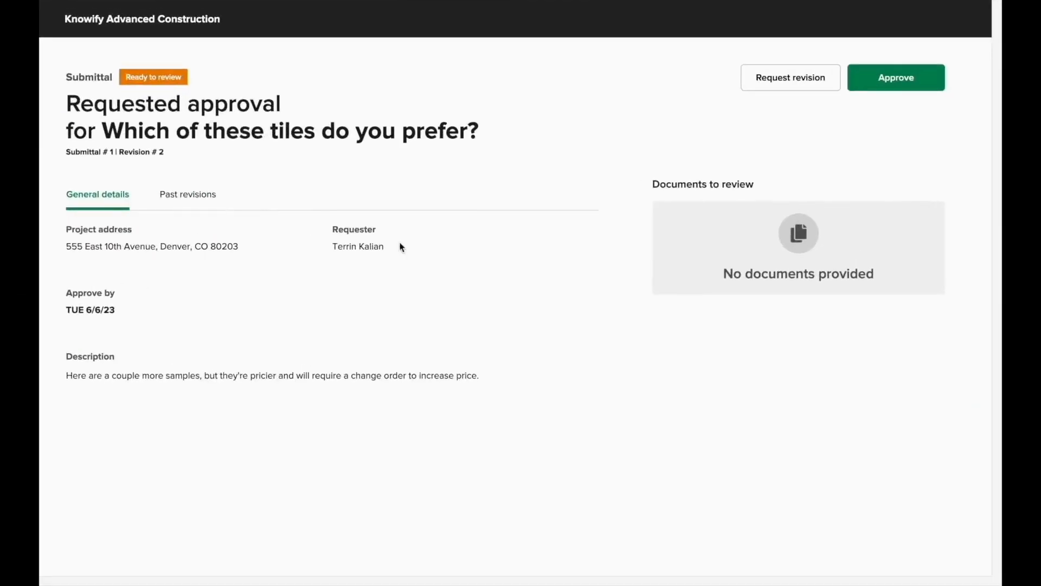
click(896, 77)
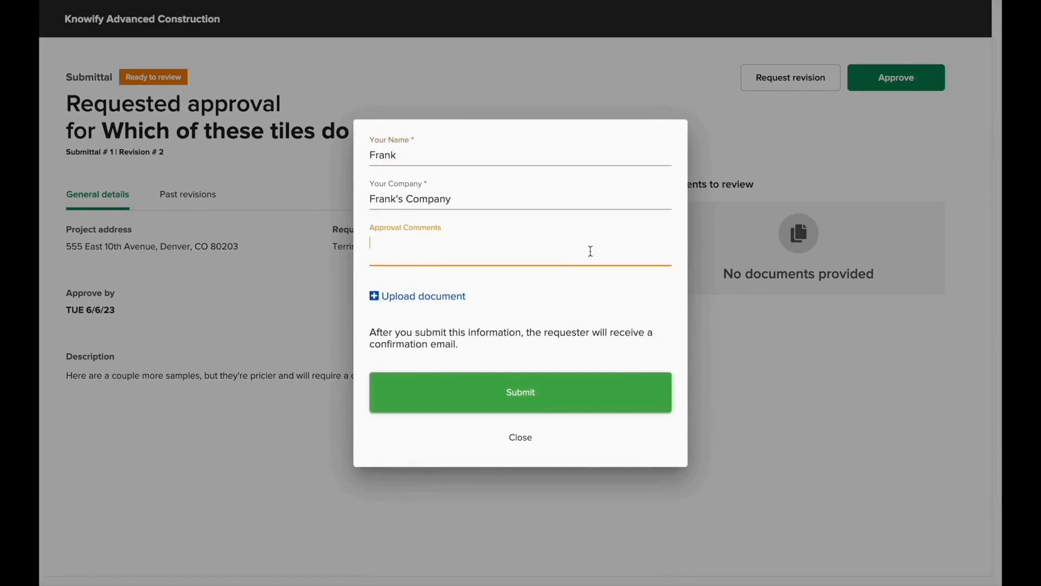
text(#3 is per)
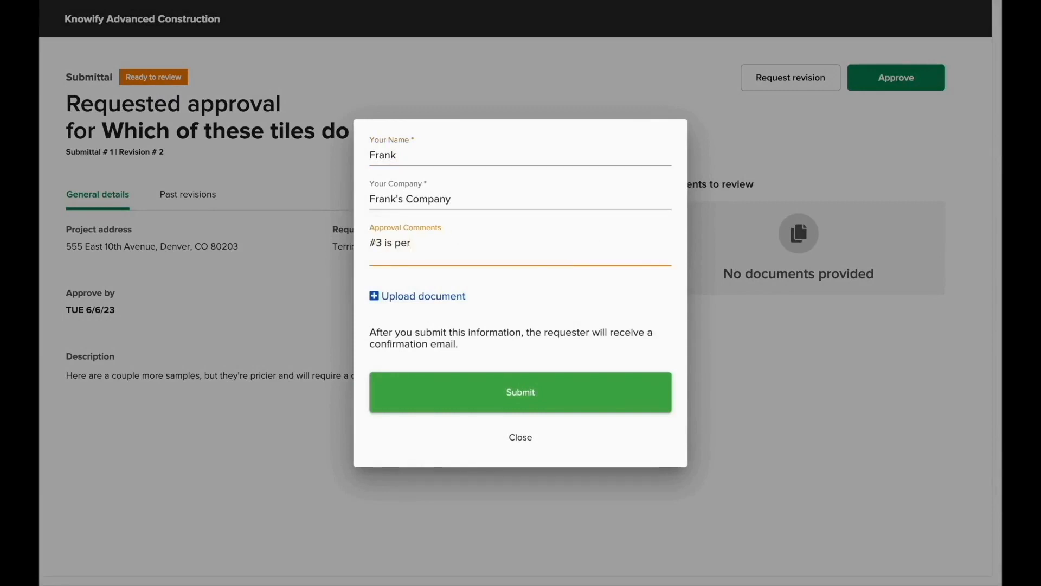
text(fect. thank you!)
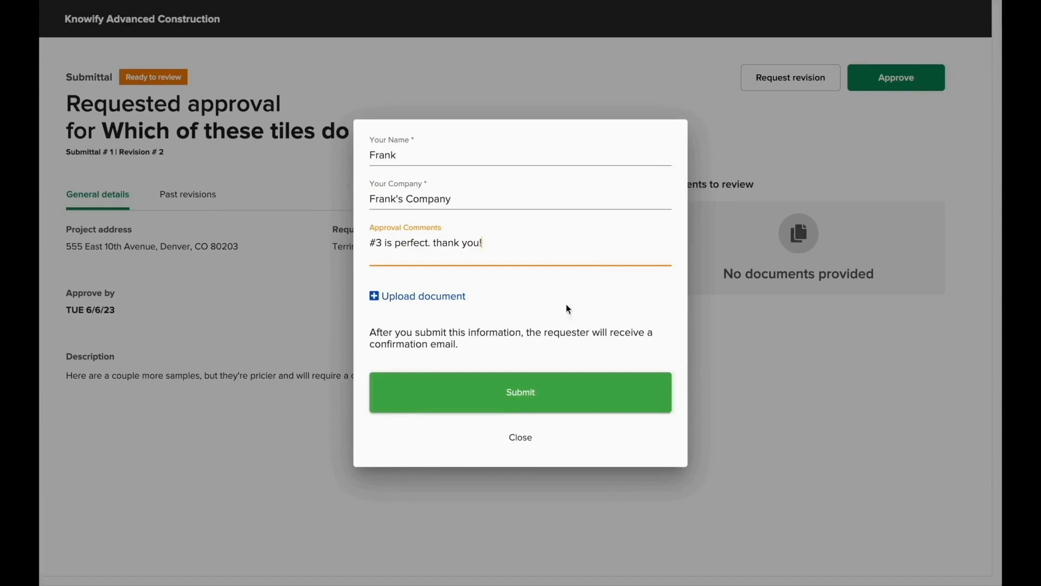
click(519, 391)
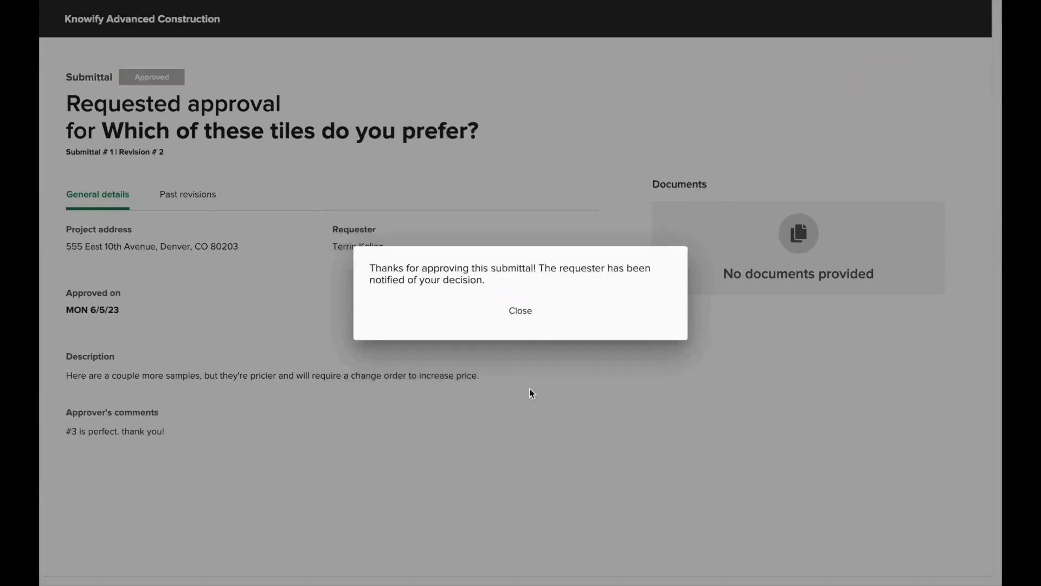
click(519, 311)
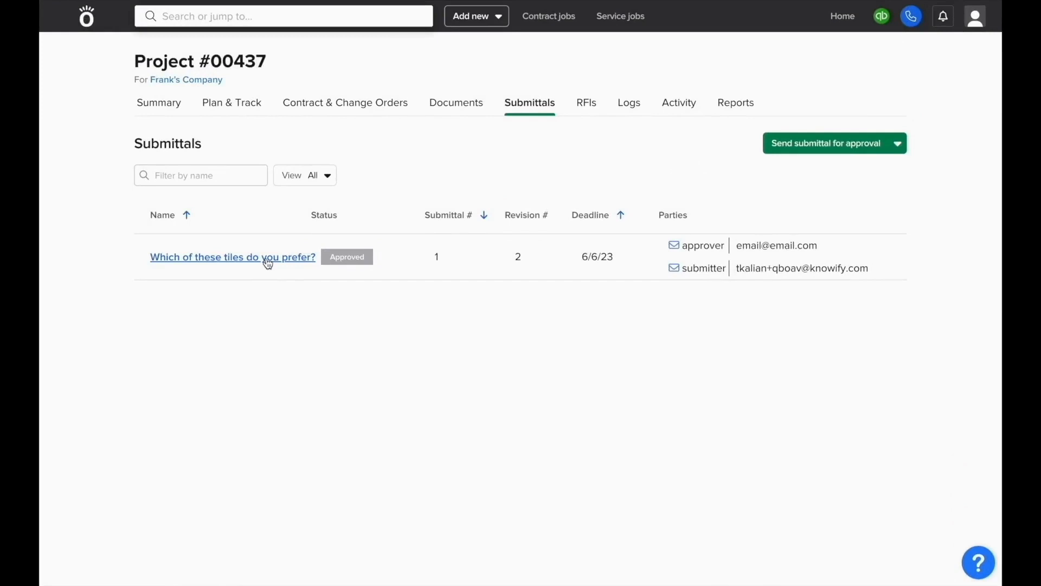
Distribute the approved tiles submittal to its recipients
click(233, 257)
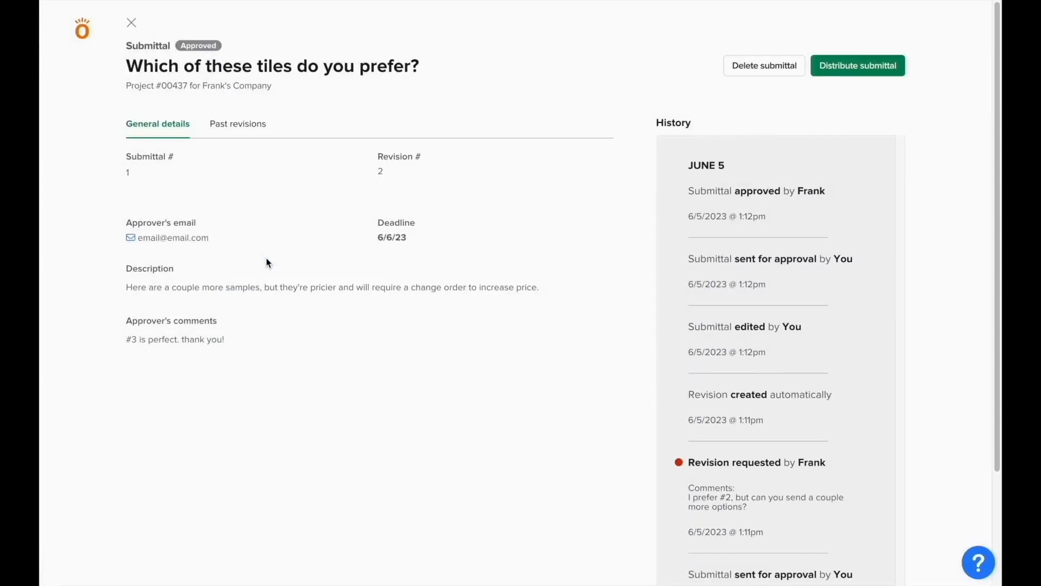
mouse_move(809, 88)
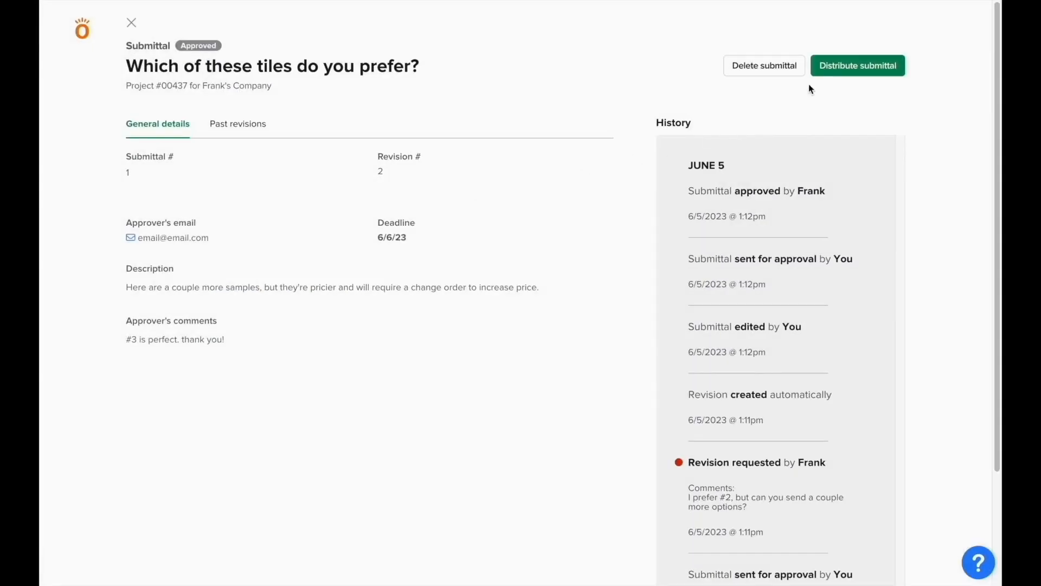
click(857, 65)
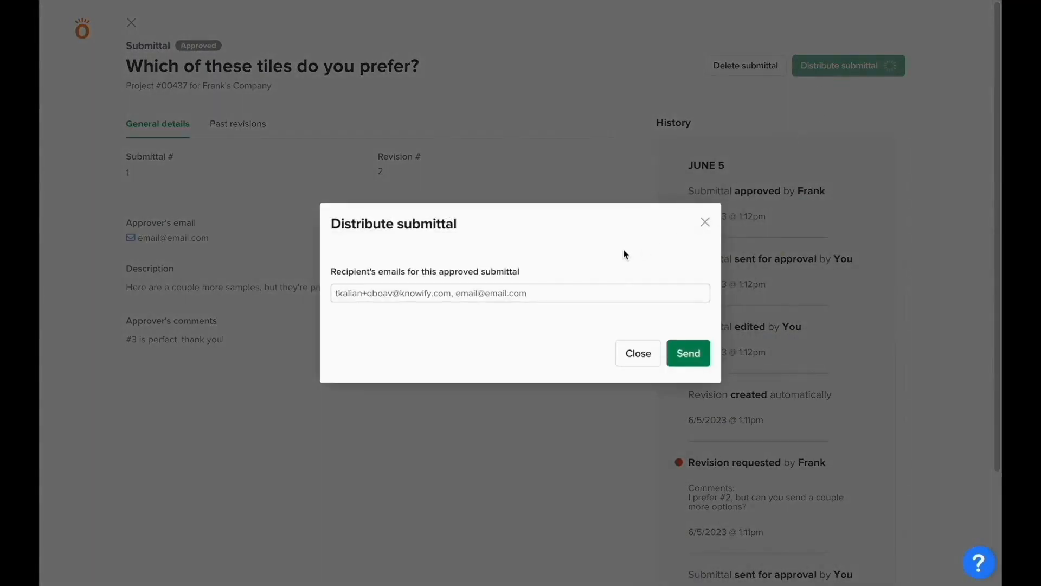
click(688, 352)
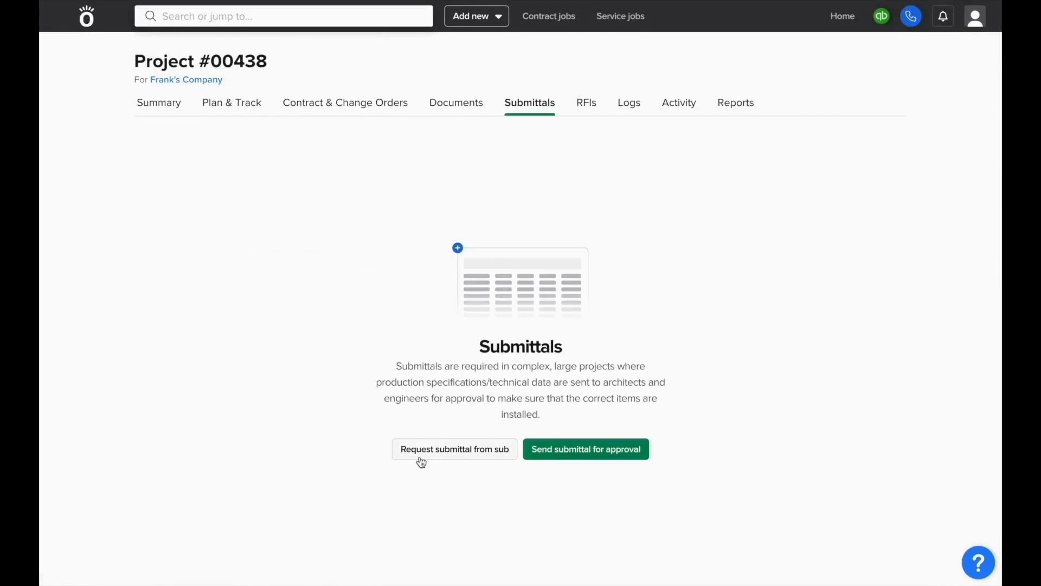
Start a submittal request "tile options for bathroom" from Sub's Contractors, due June 9
click(455, 449)
text(Please send)
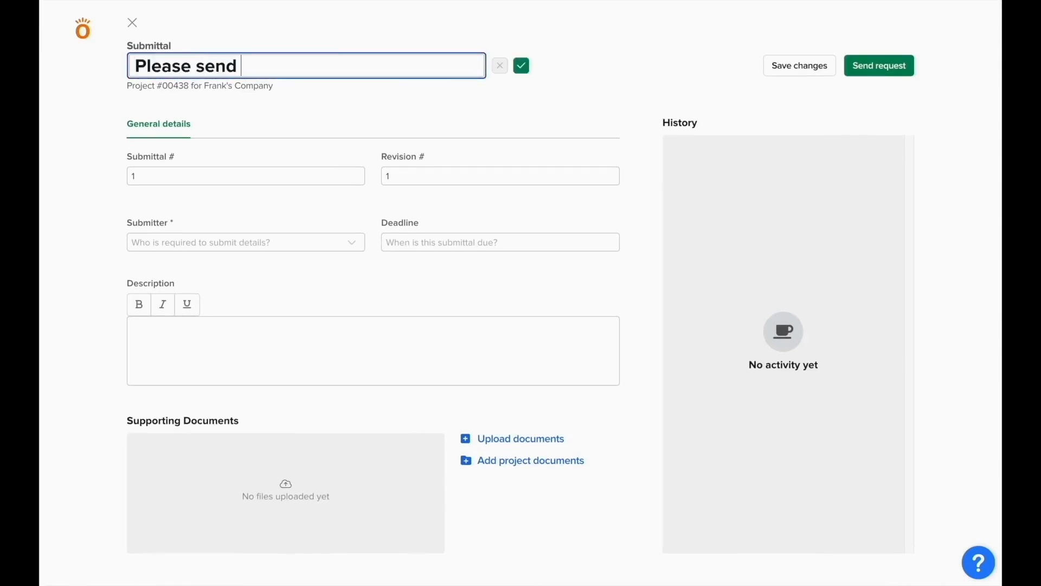
text(tile options)
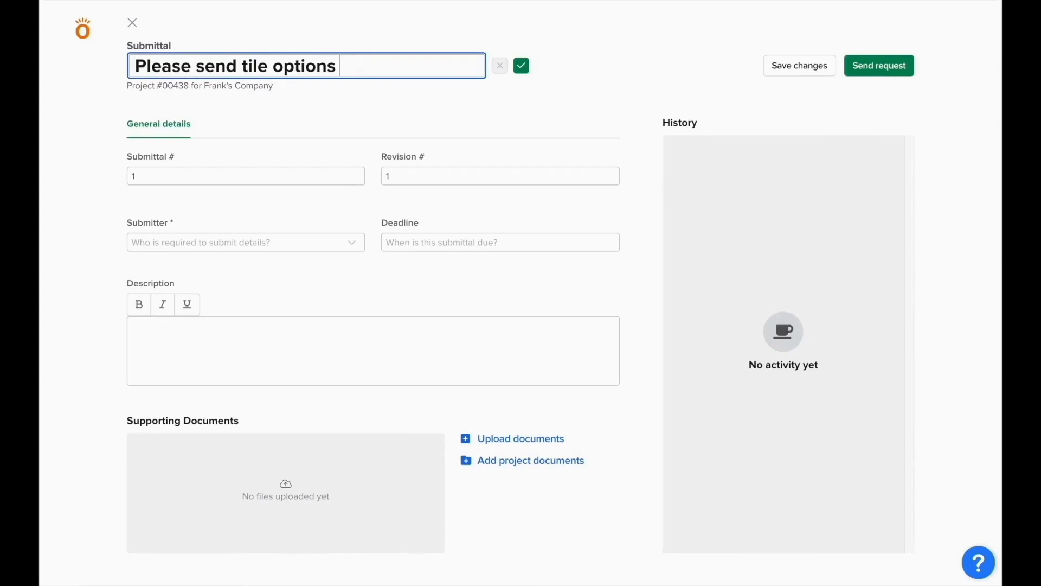
text(for bathr)
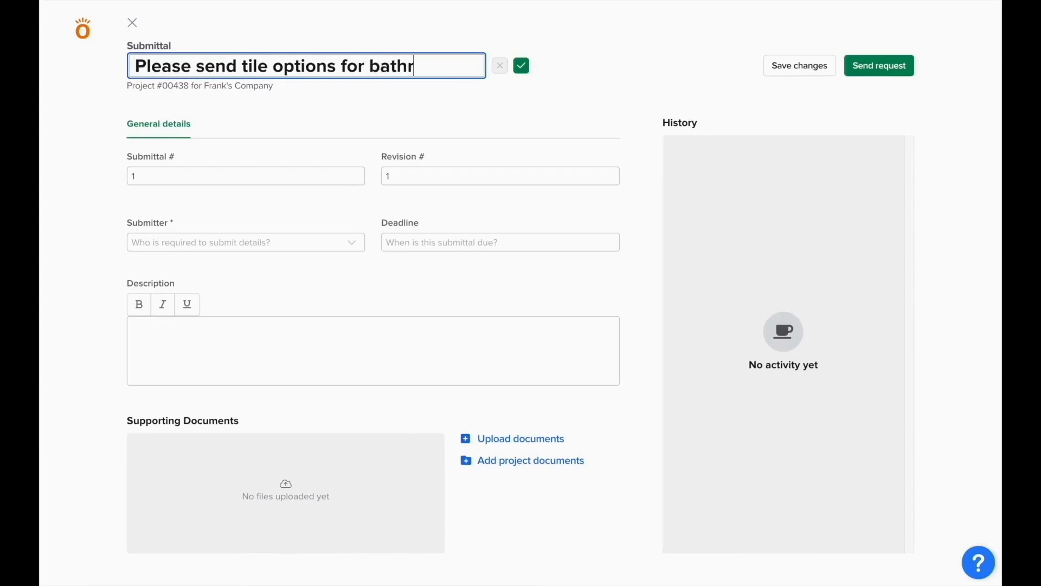
click(244, 242)
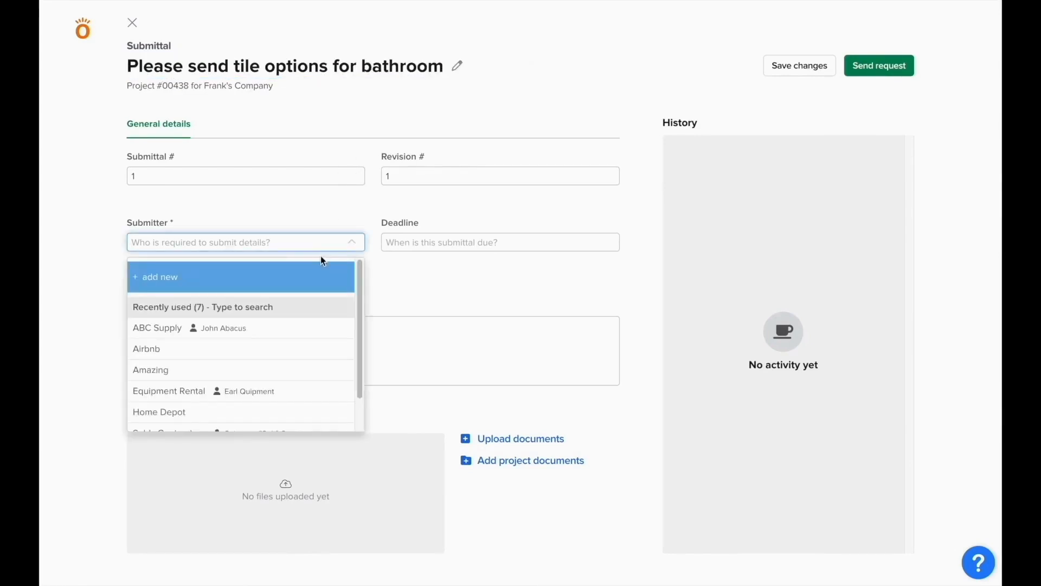
text(sub)
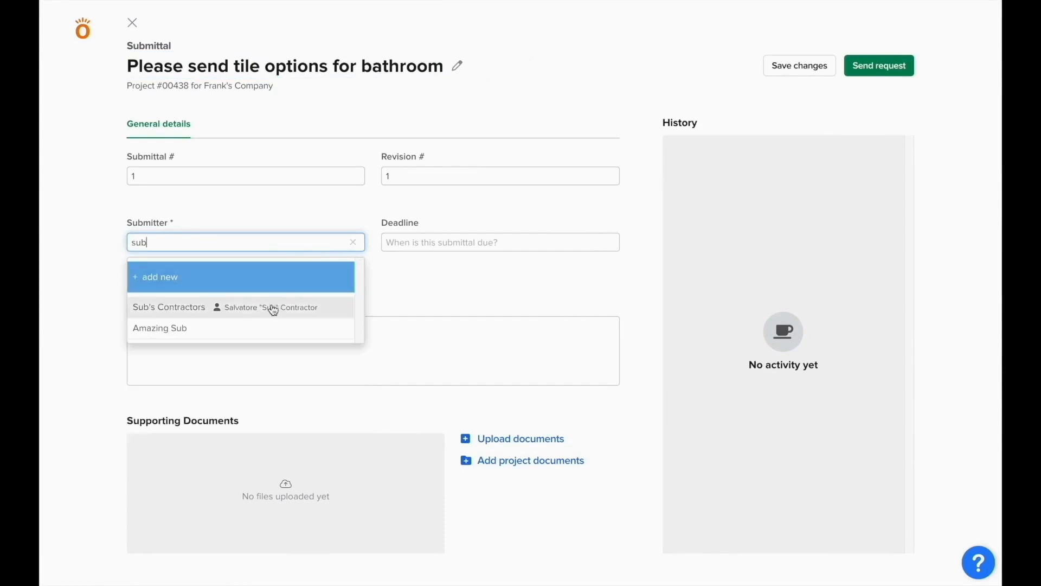
click(494, 242)
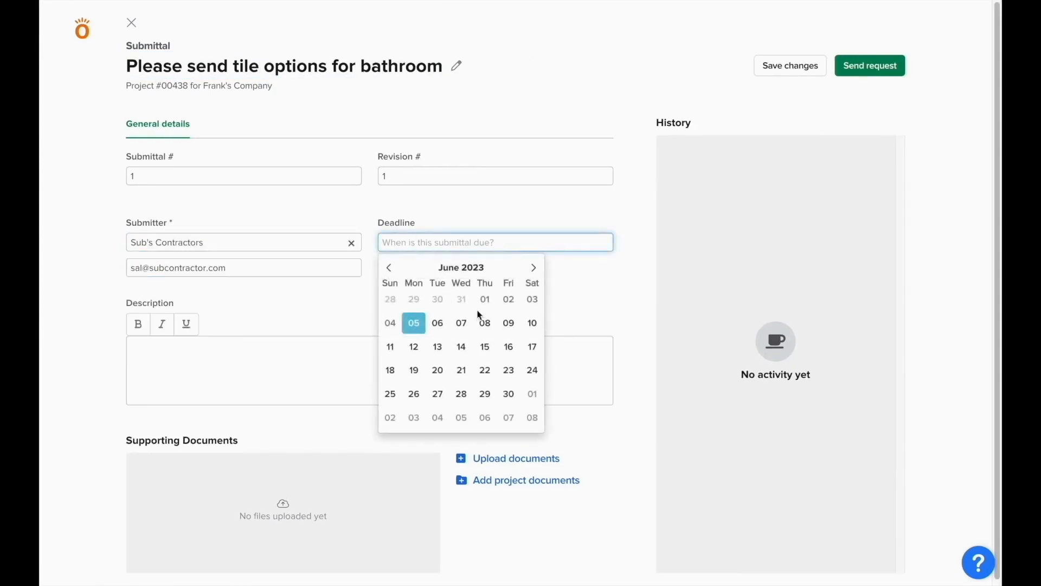
click(507, 323)
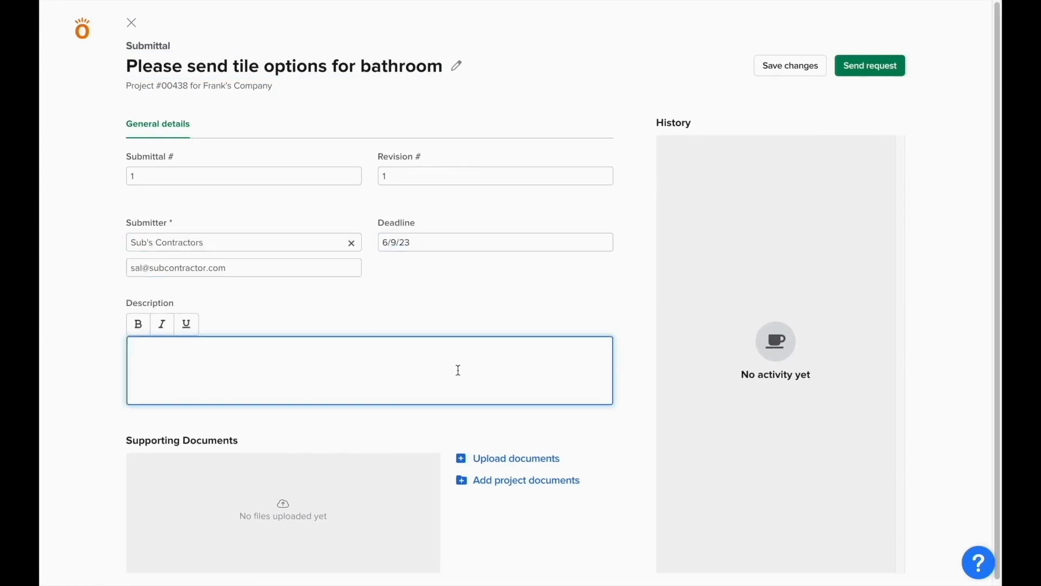
Describe it as "Please send a couple of samples of tile for us to choose for the bathroom" and send the request
text(Please send)
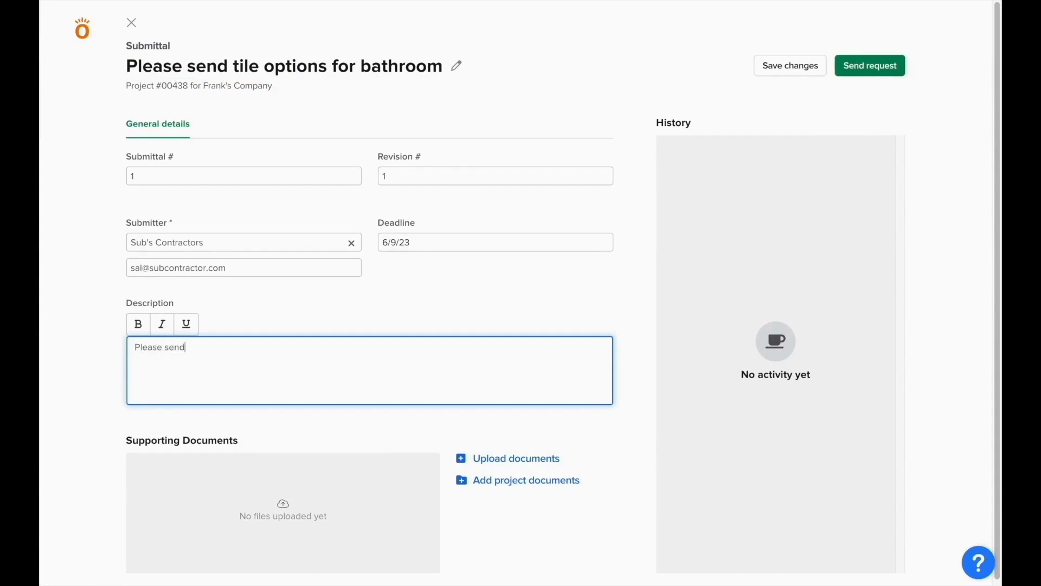
text(a)
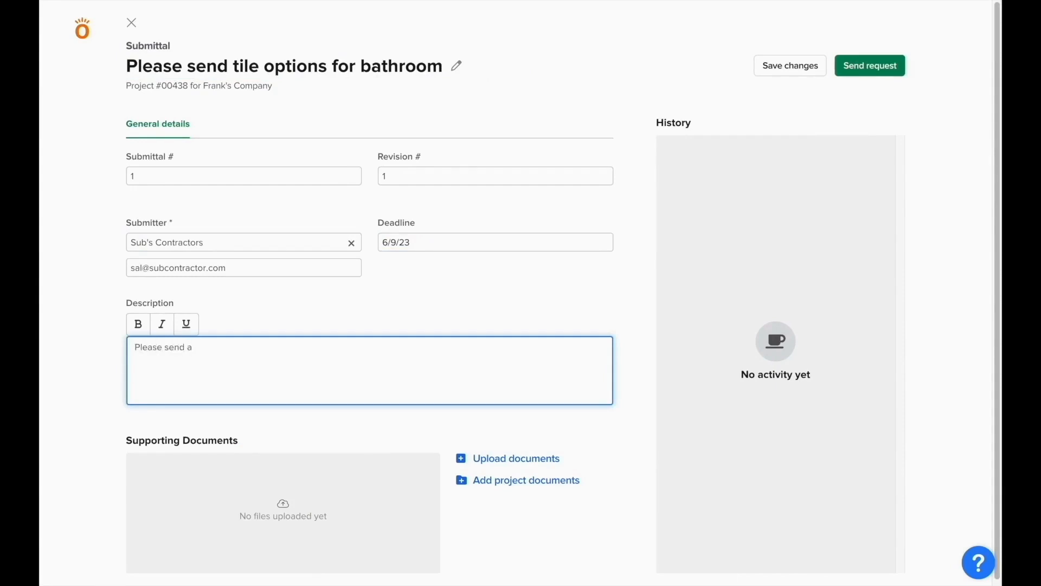
text(couple)
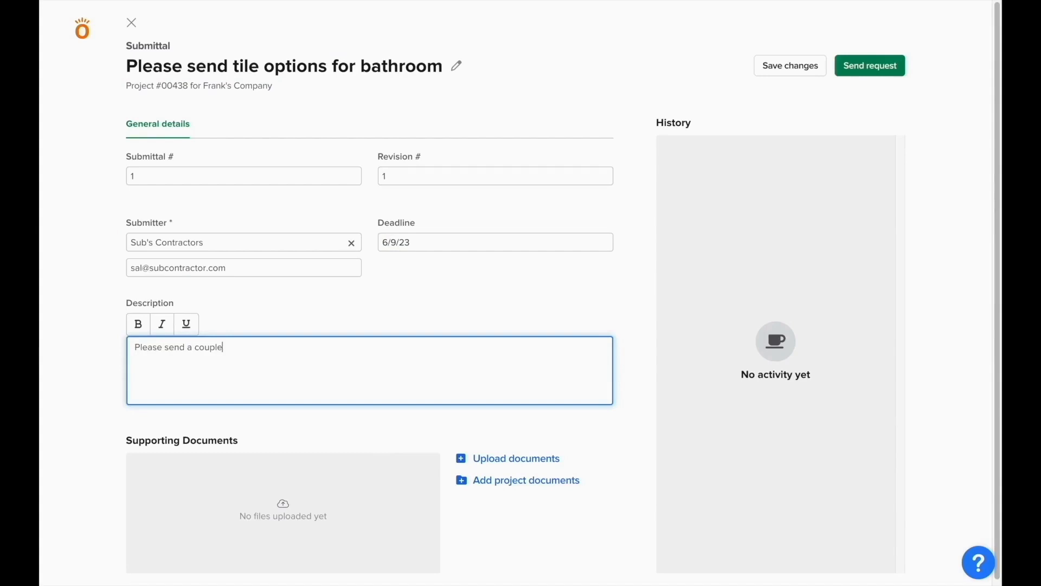
text(of samples of tile)
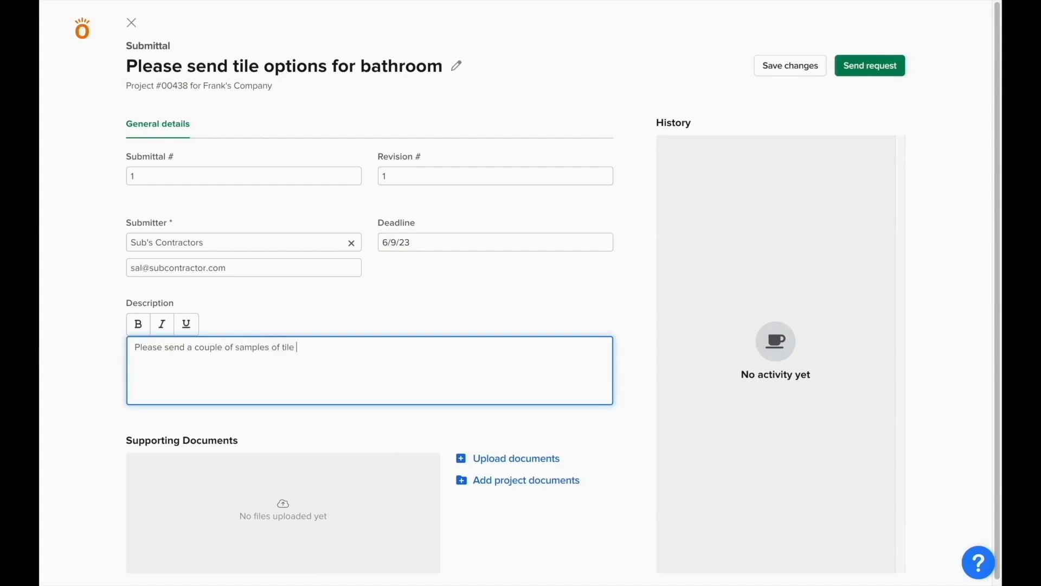
text(for us to choose for)
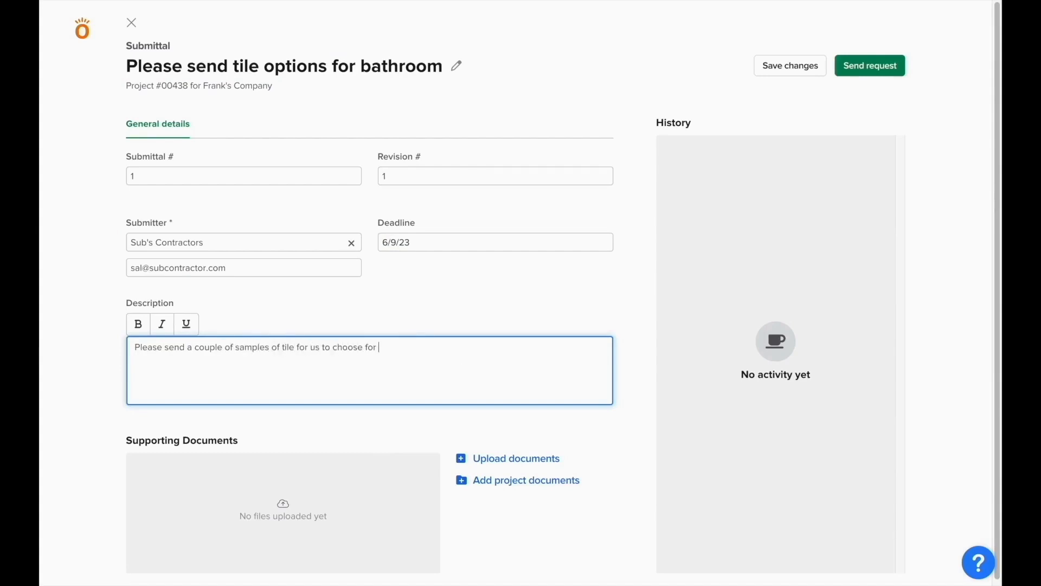
text(the bathroom)
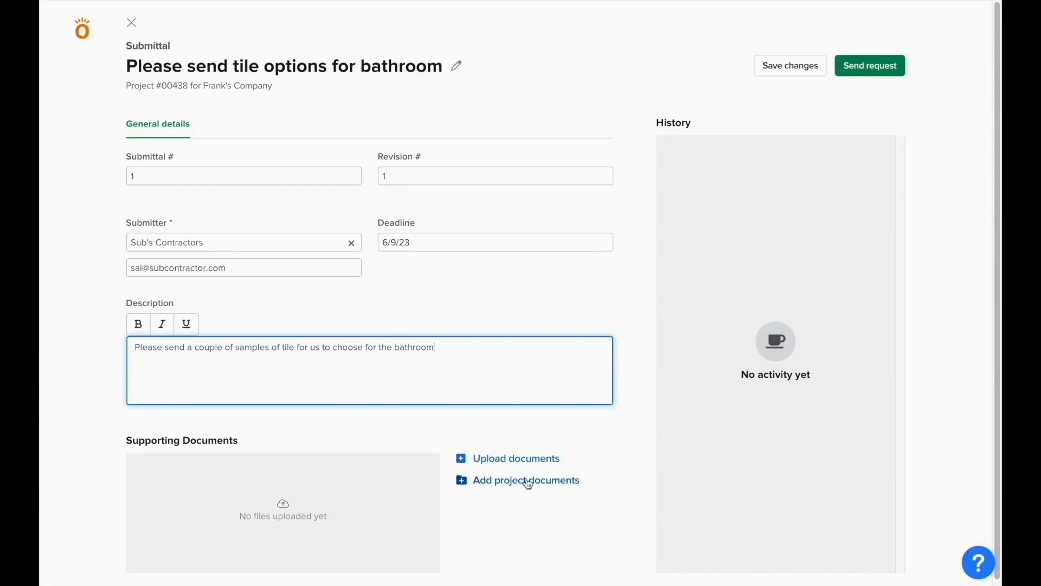
mouse_move(847, 126)
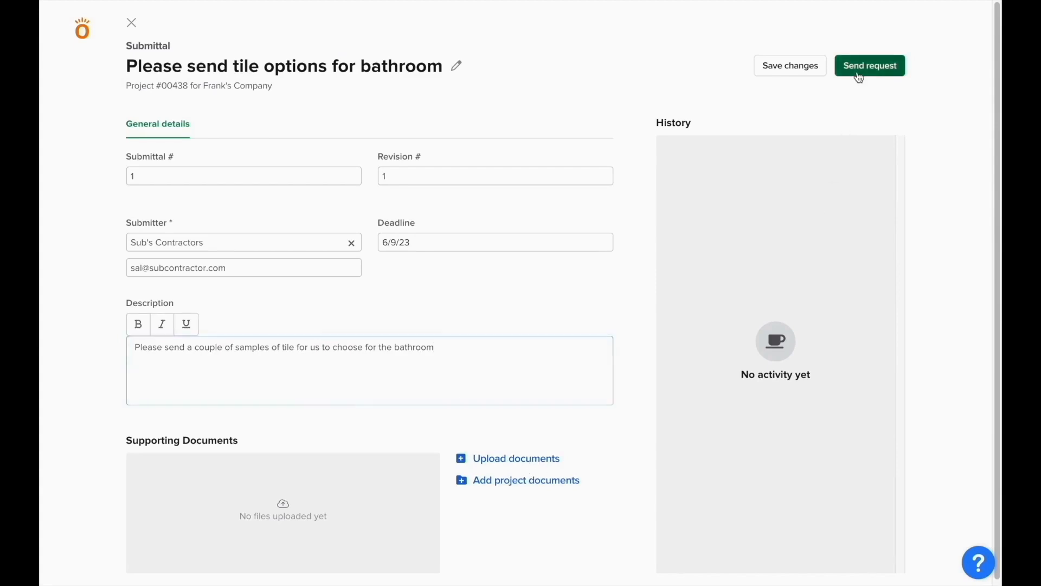
click(869, 65)
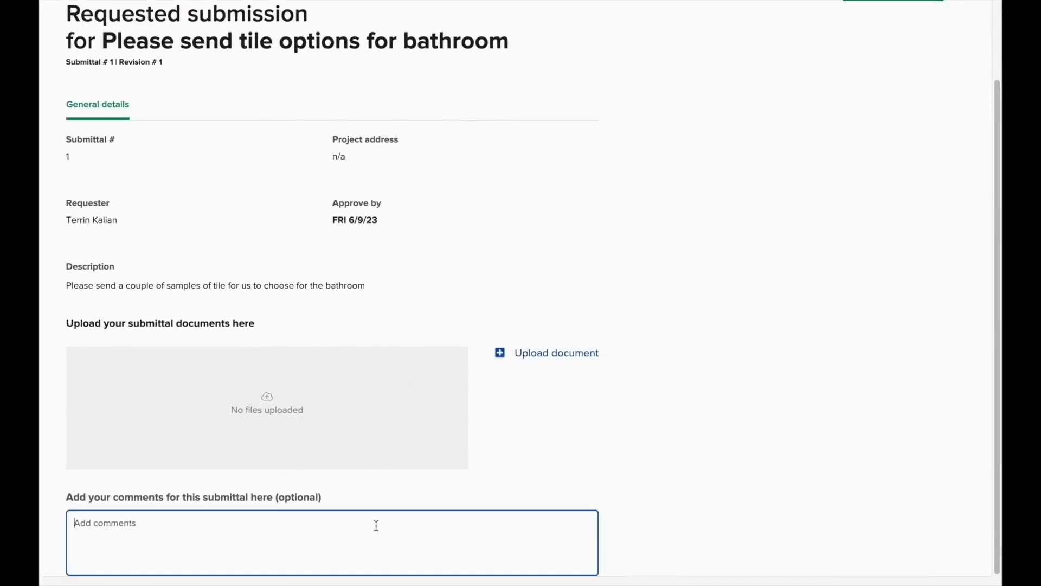
As the sub, comment on the available warehouse options, attach the tile image and send it for approval
text(here are the options)
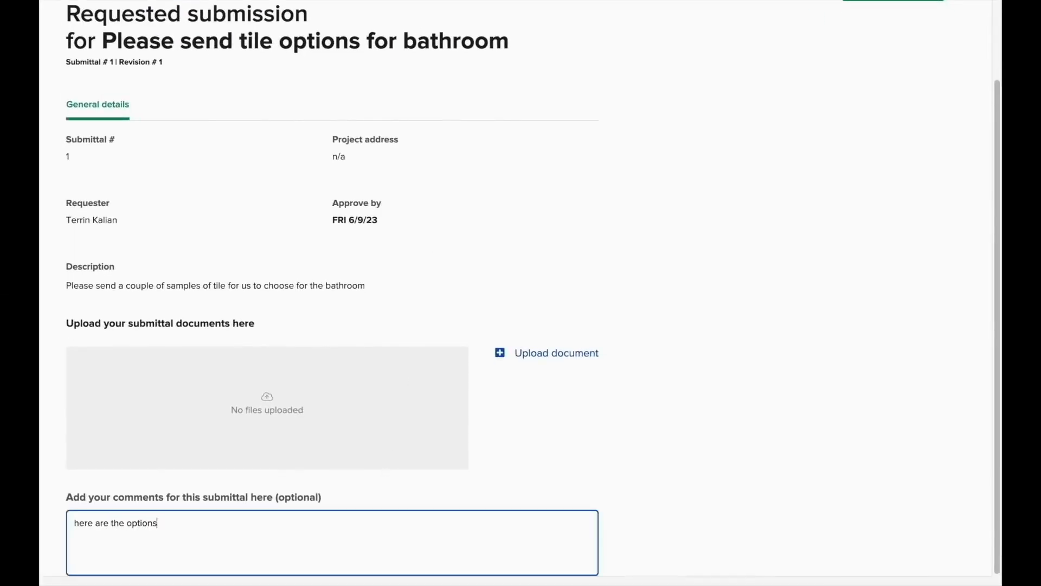
text(we have)
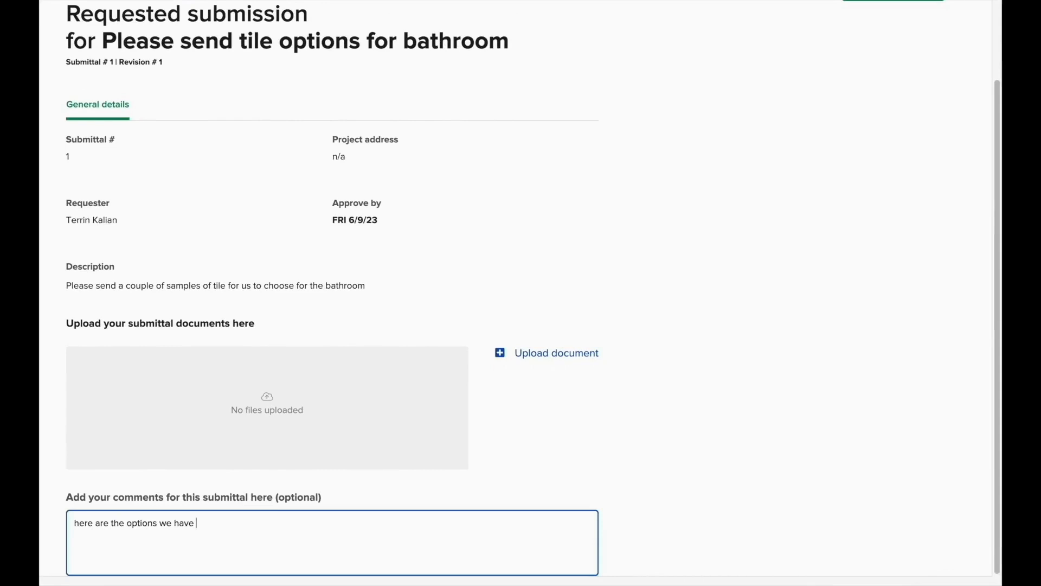
text(available)
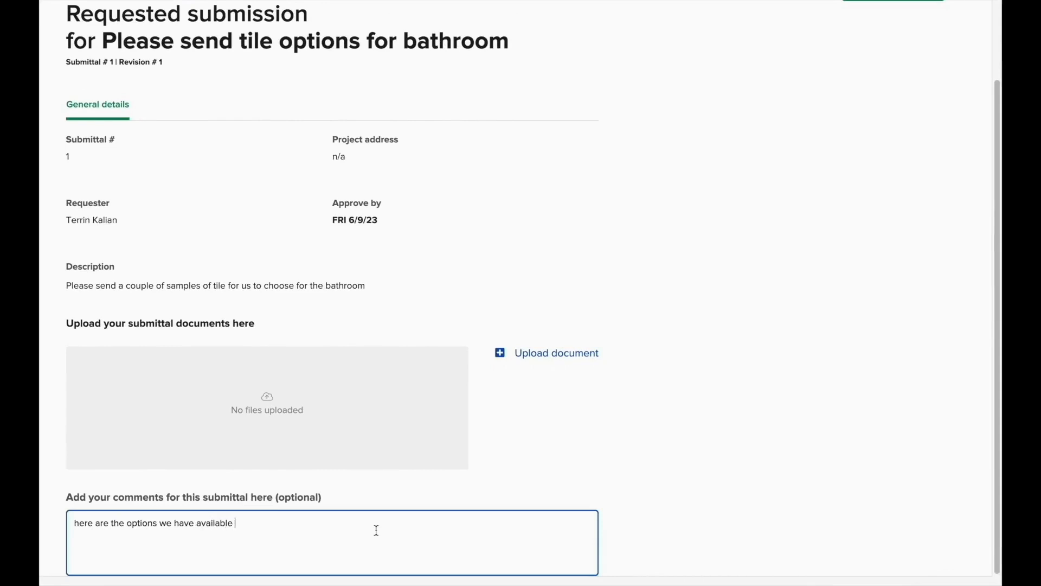
text(int)
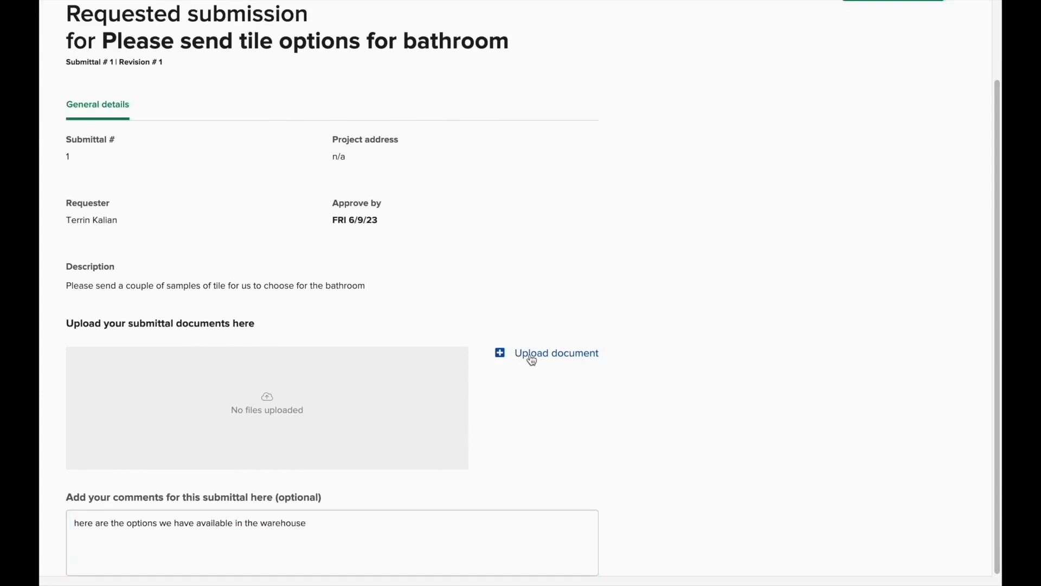
click(557, 353)
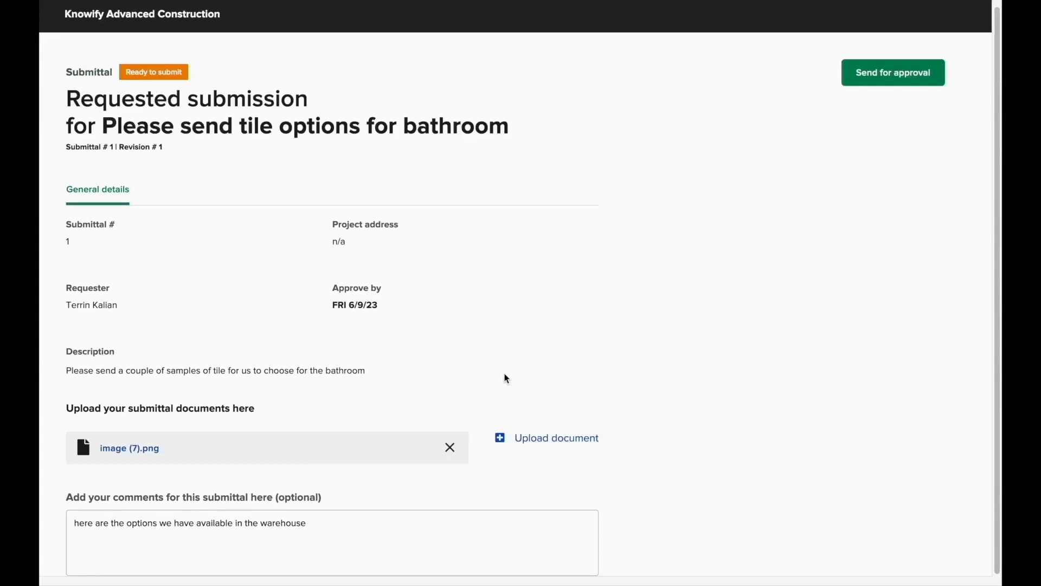
click(893, 72)
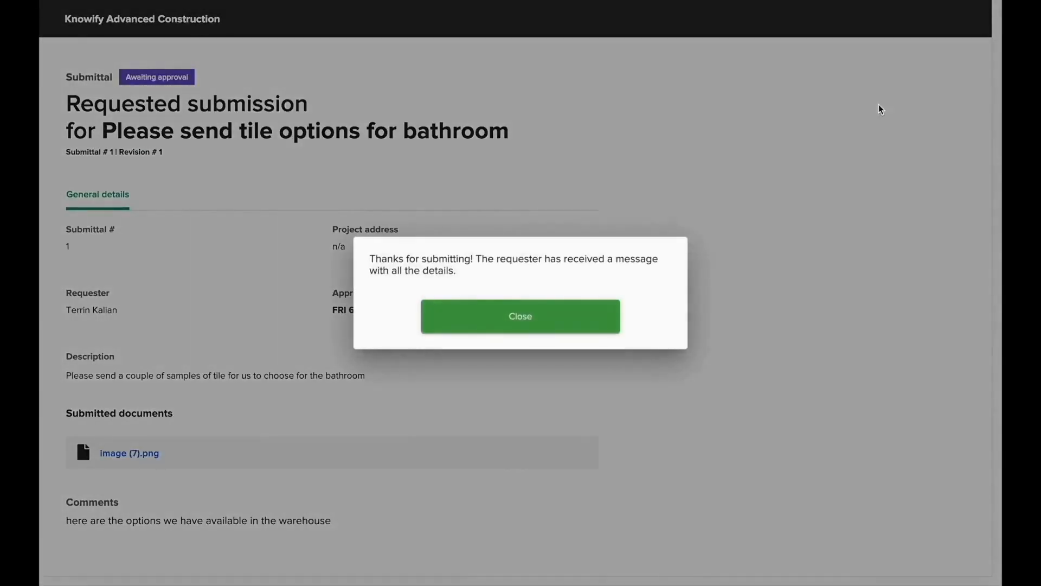
click(520, 315)
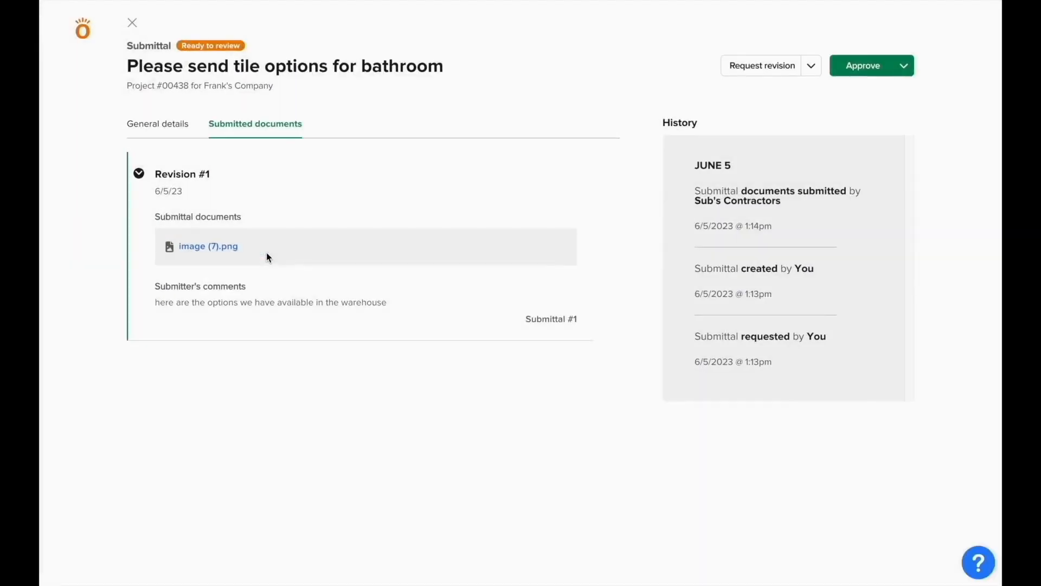
mouse_move(362, 258)
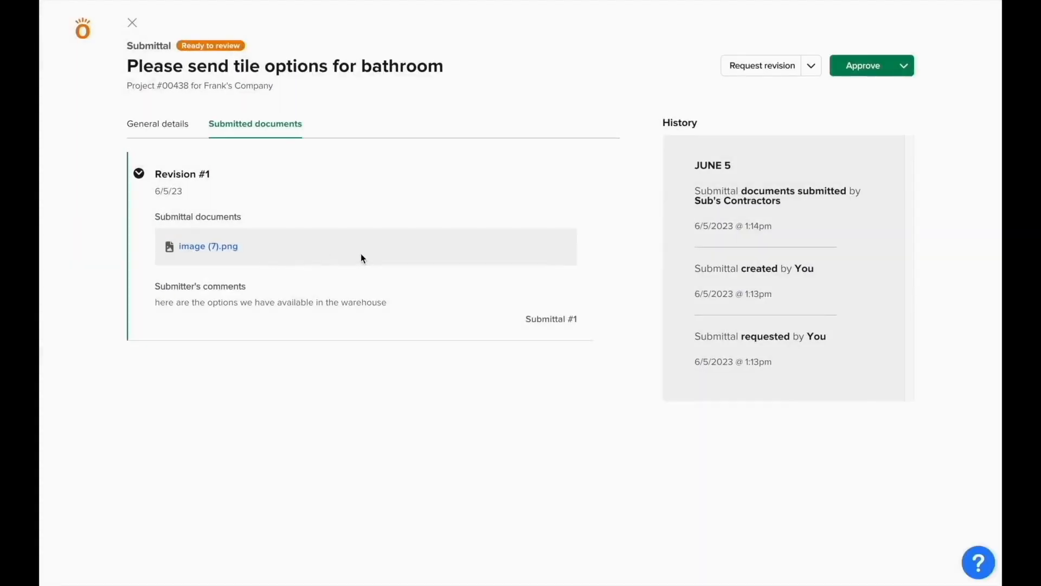
mouse_move(758, 72)
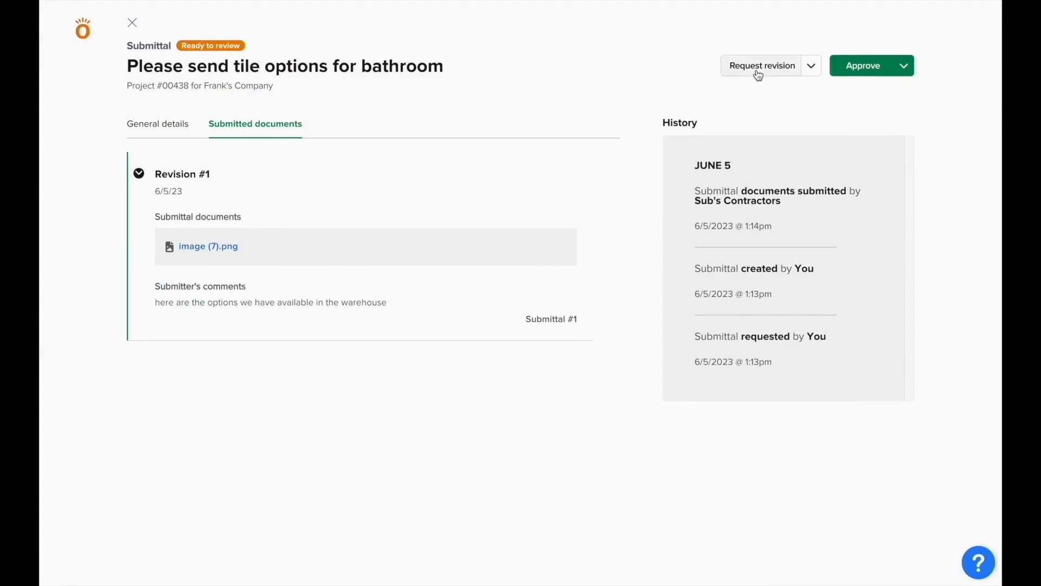
click(762, 65)
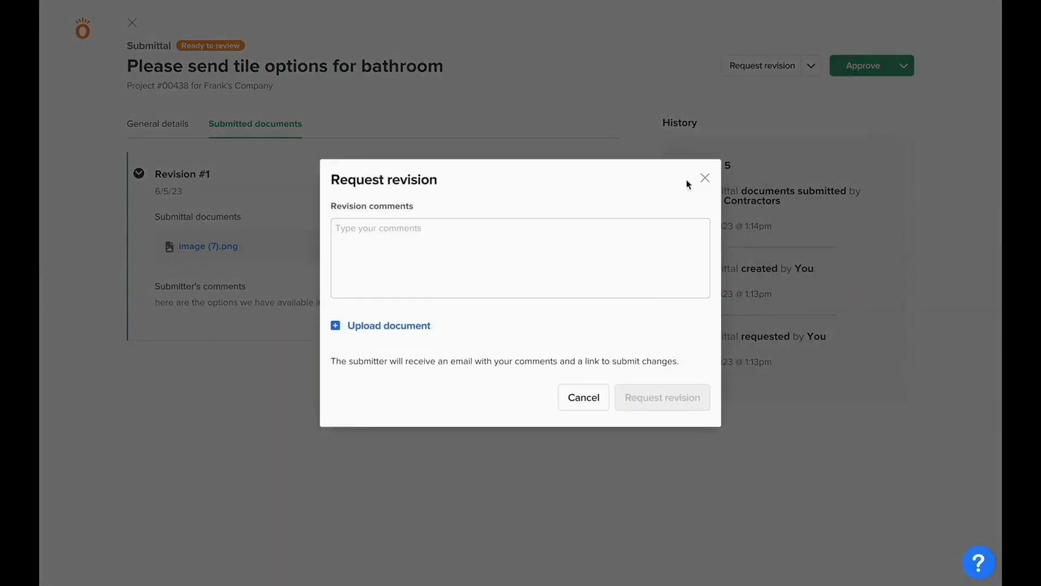
text(n)
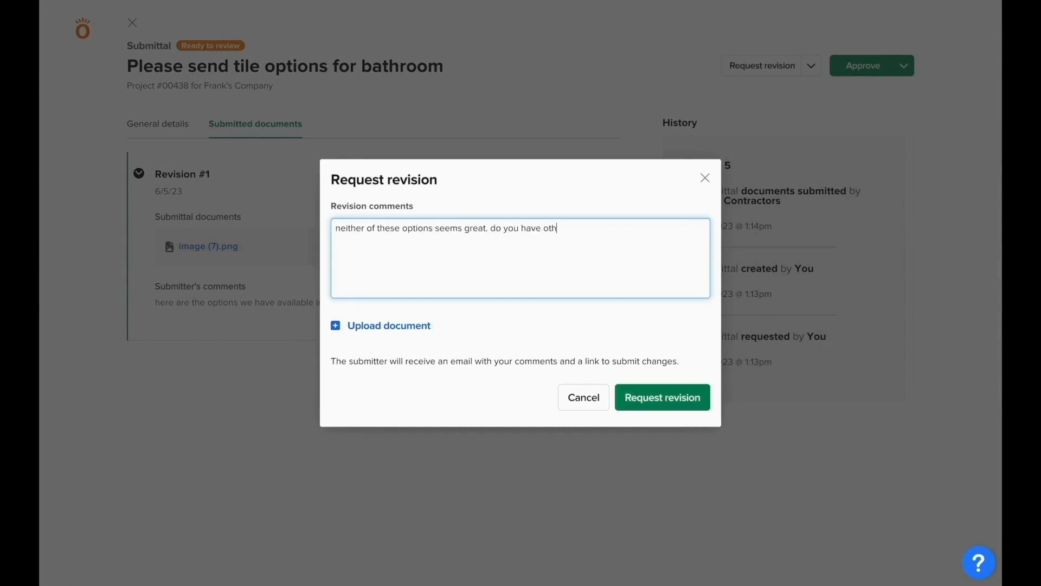
text(ers?)
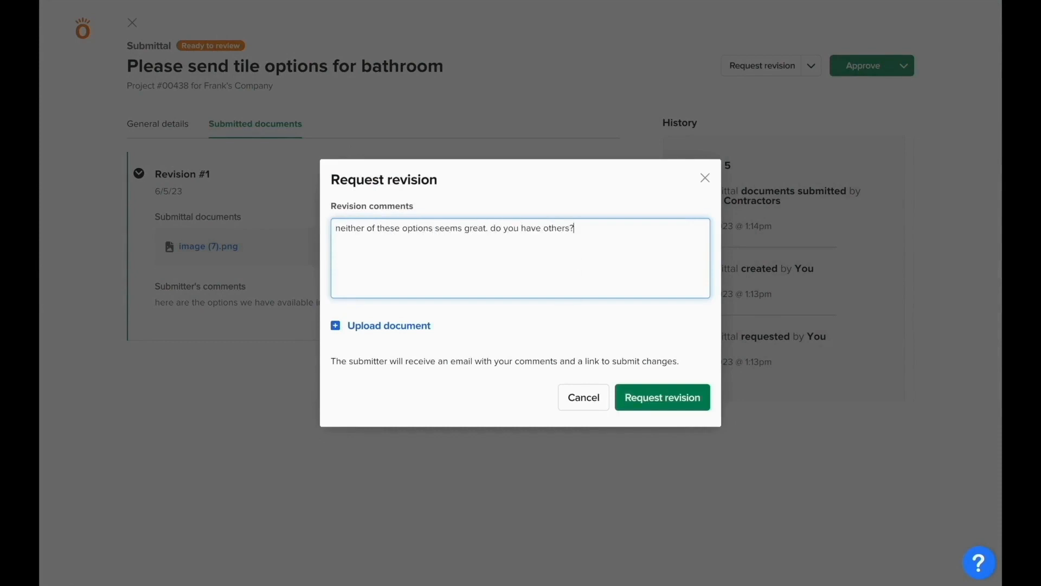
text(something that matches the)
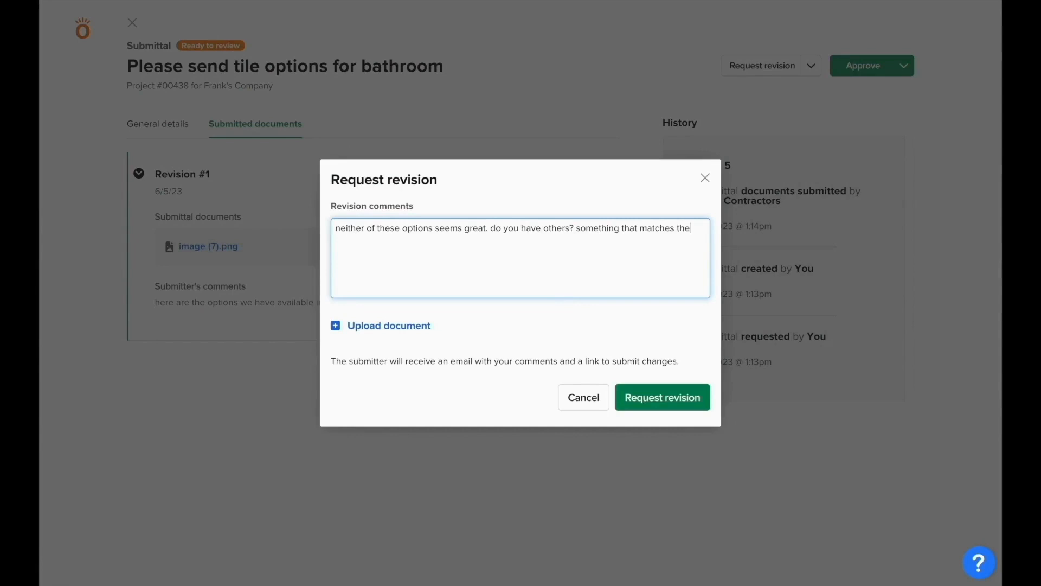
text(attached.)
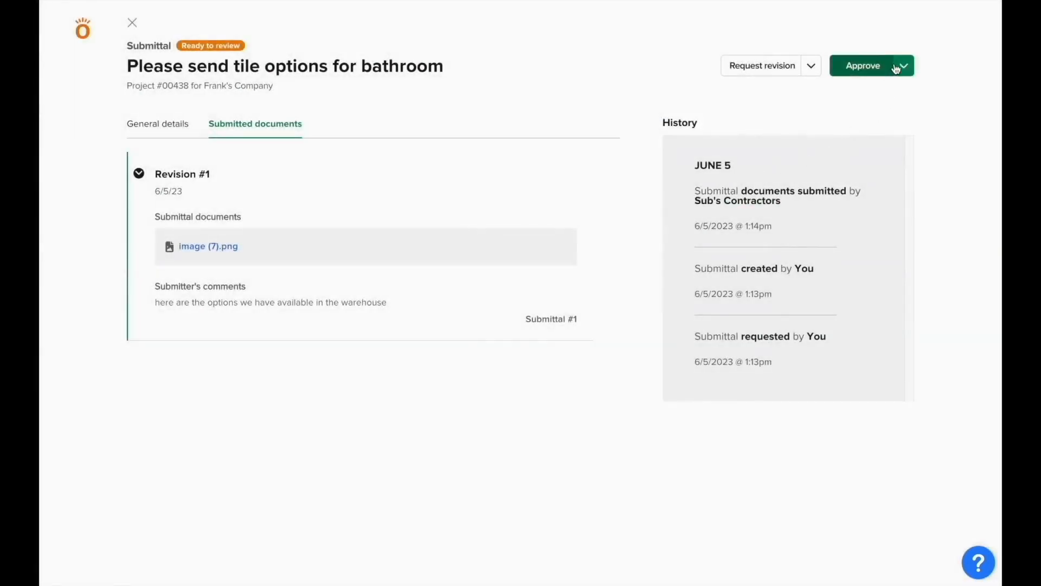
Approve the bathroom tile submittal with the comment "we'll go with option #2!" and close it
click(902, 66)
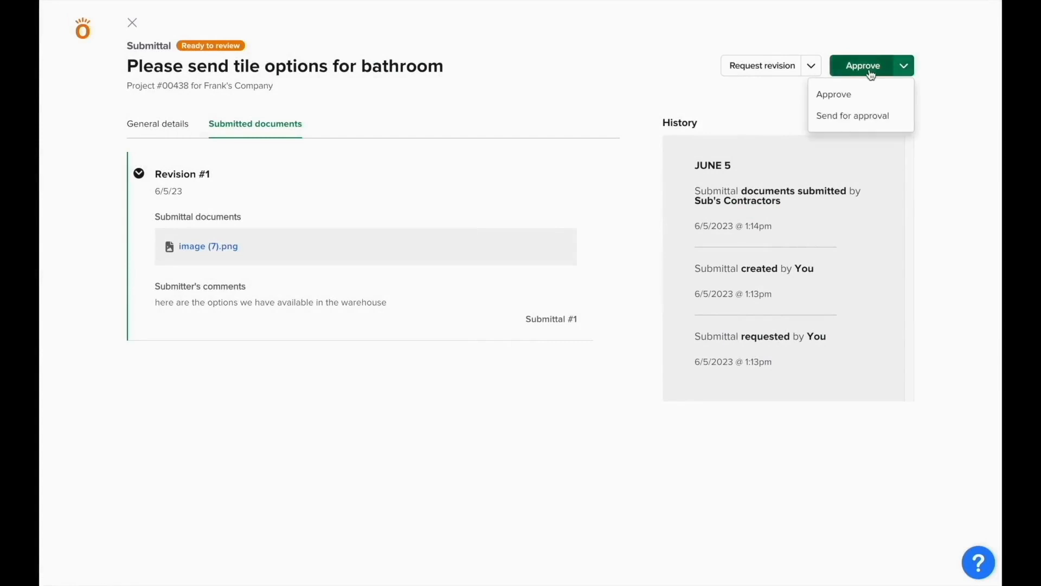
click(833, 93)
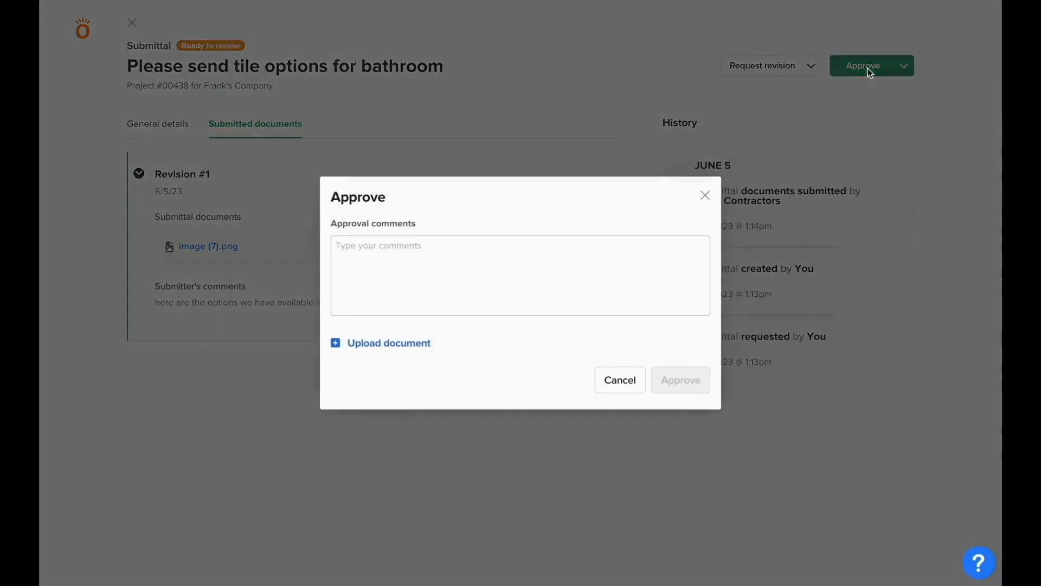
click(520, 274)
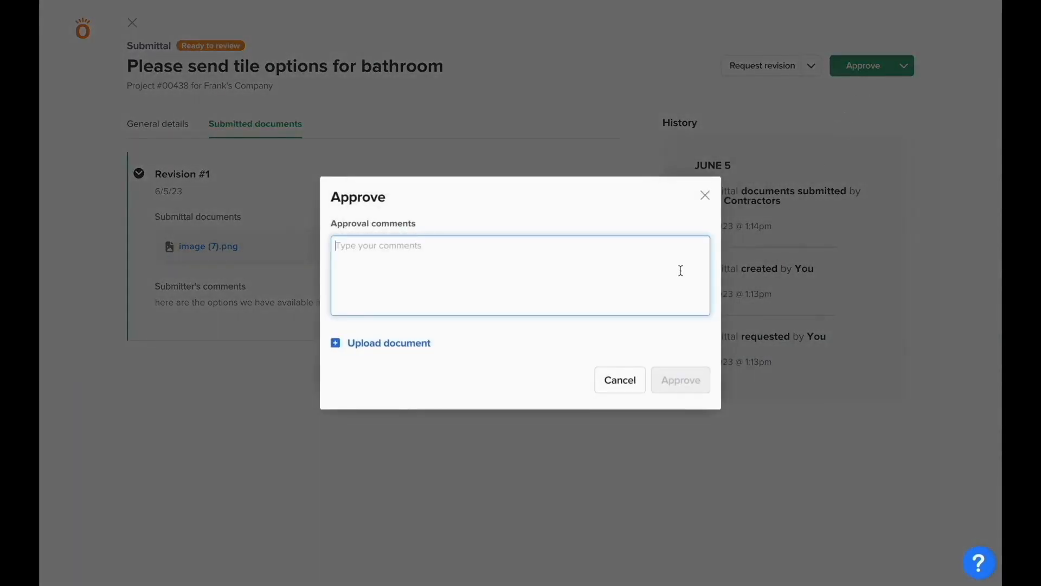
text(we'll go with option)
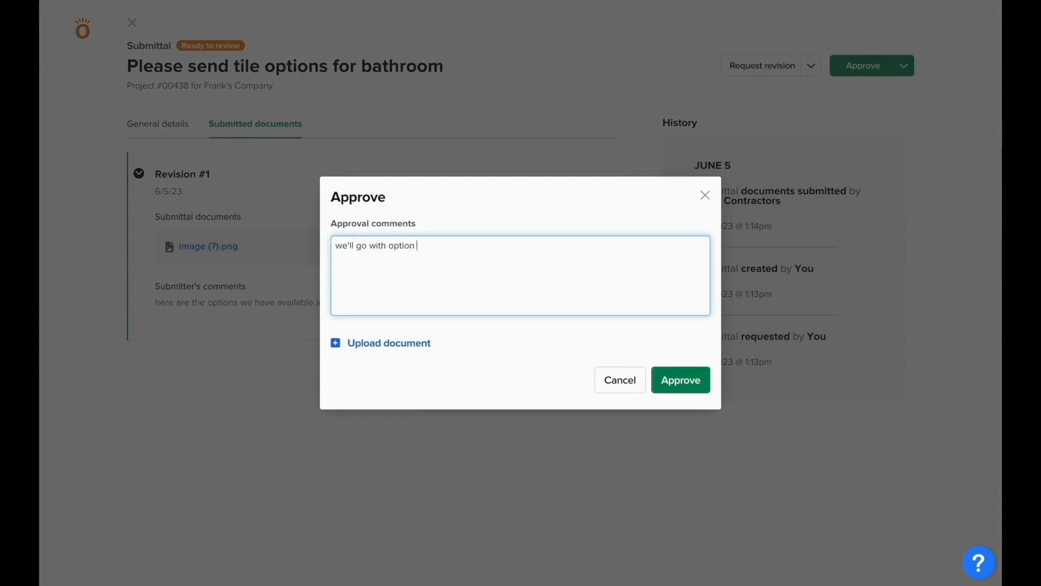
text(#2!)
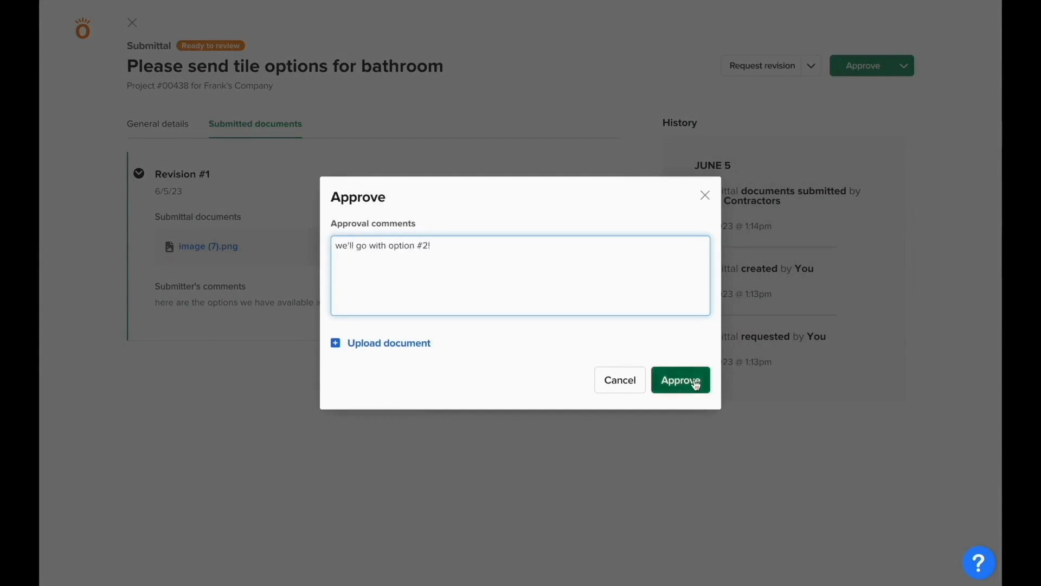
click(680, 379)
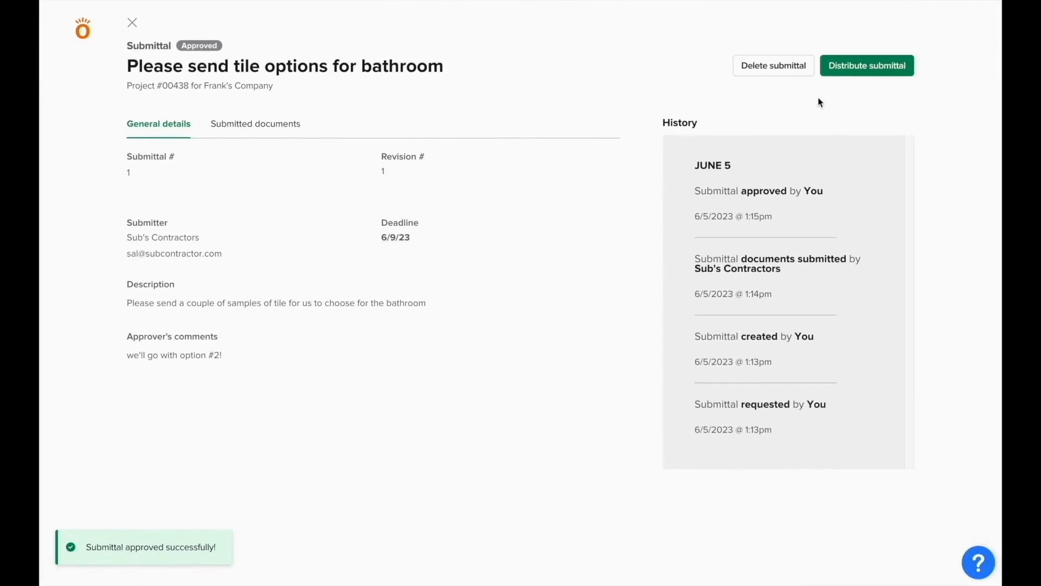
click(865, 65)
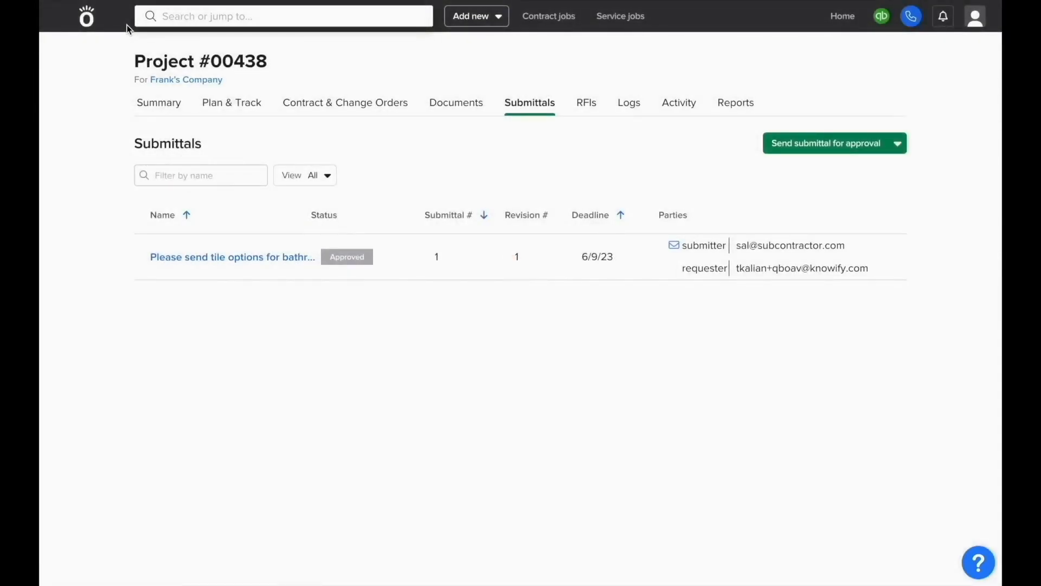
mouse_move(232, 257)
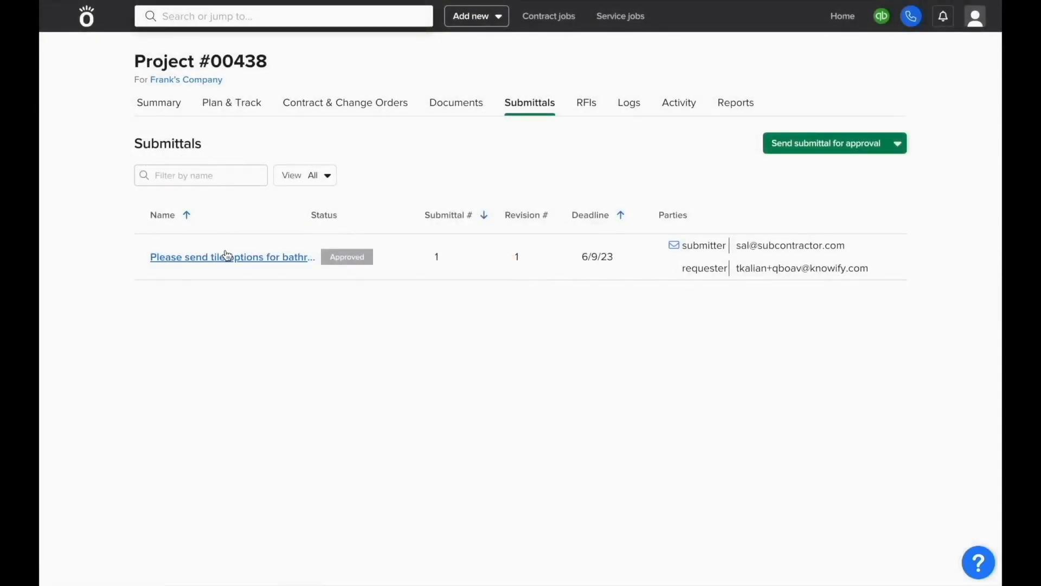
Reopen the approved bathroom tile submittal from Project #00438's submittals list
click(233, 256)
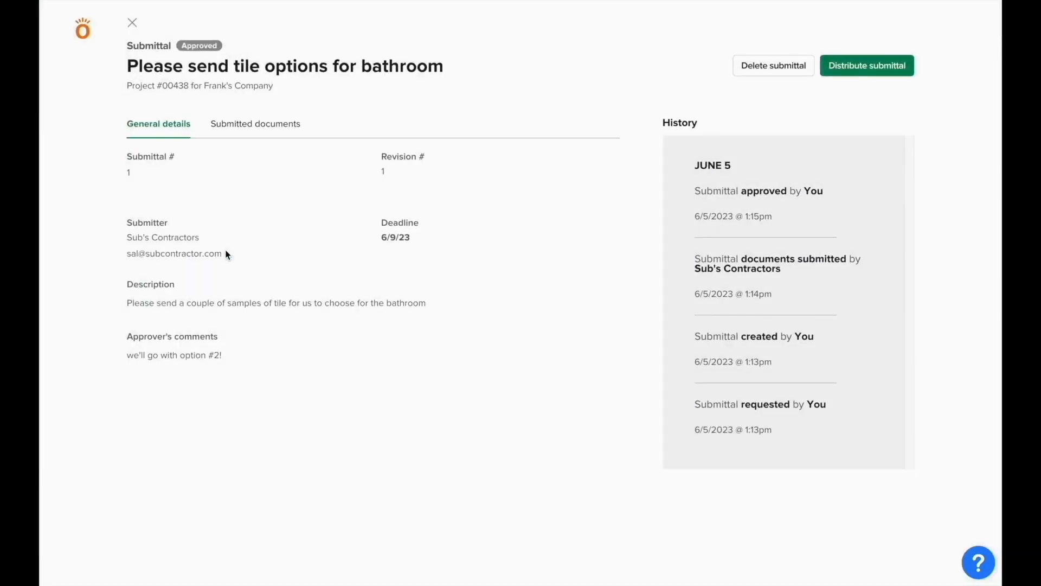